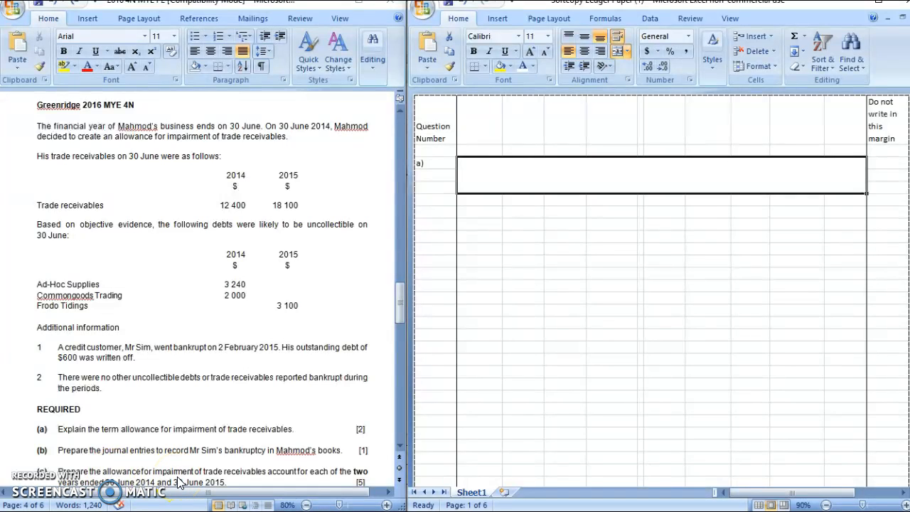
pyautogui.moveTo(288, 283)
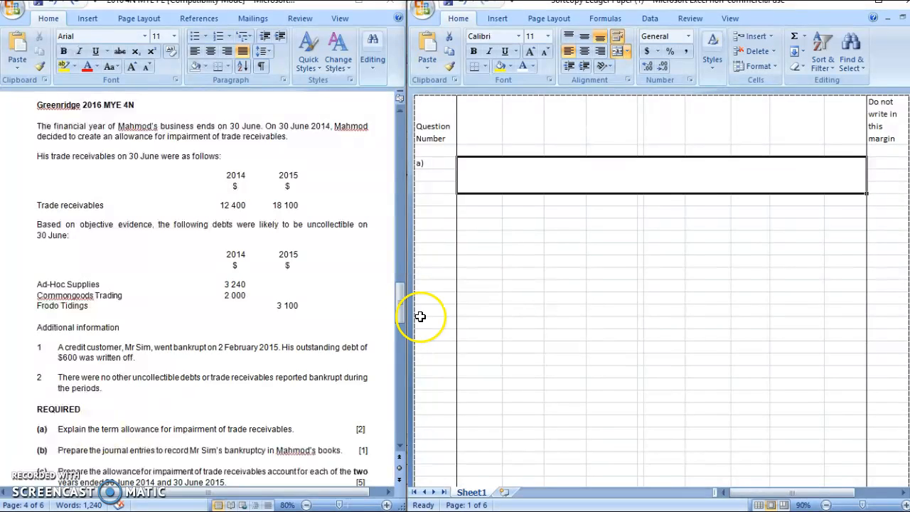
# Step: Type the part (a) allowance explanation and colour phrases such as 'contra-asset account' red
pyautogui.click(534, 66)
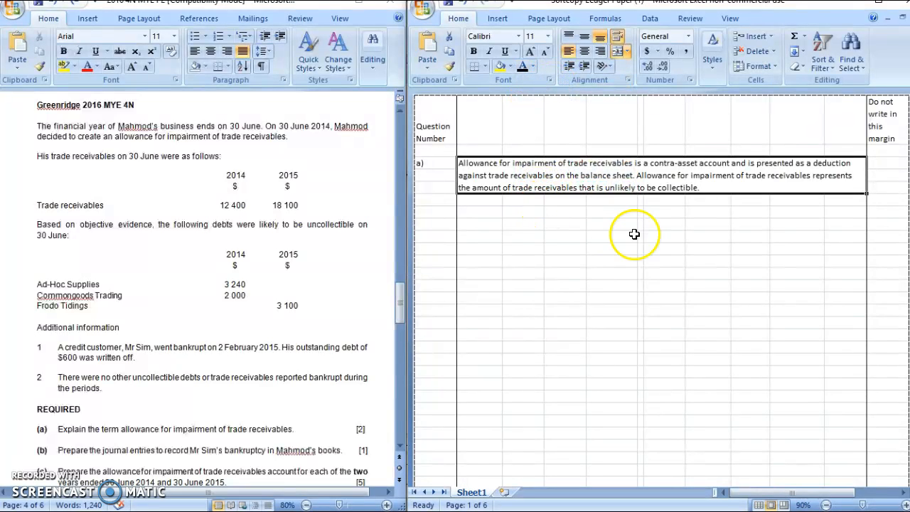
pyautogui.moveTo(498, 182)
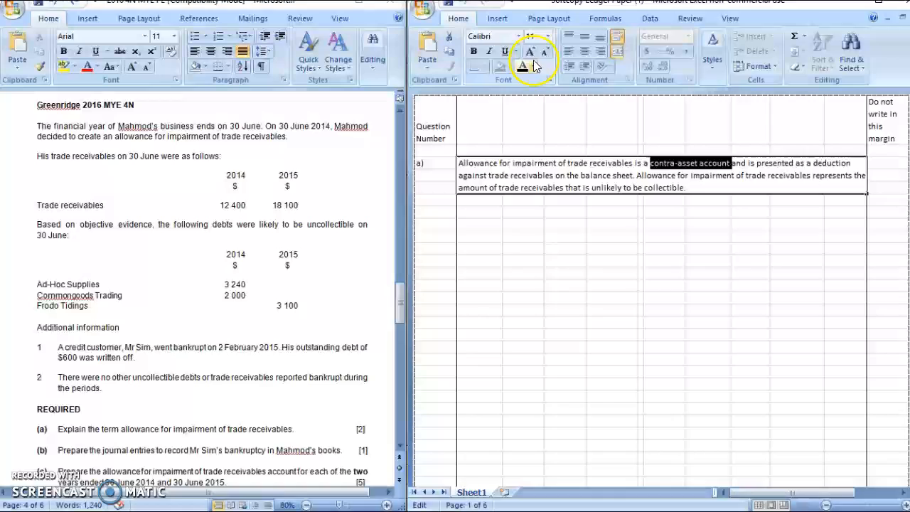
pyautogui.click(532, 65)
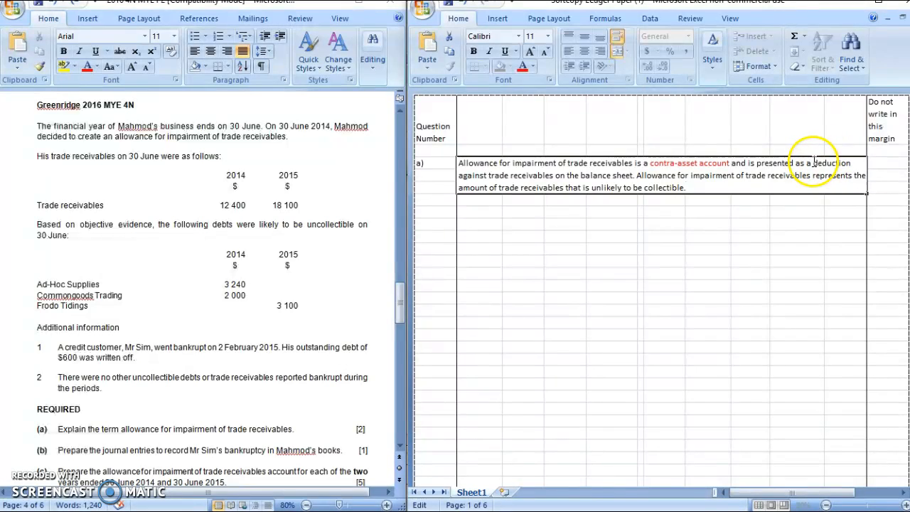
pyautogui.doubleClick(832, 162)
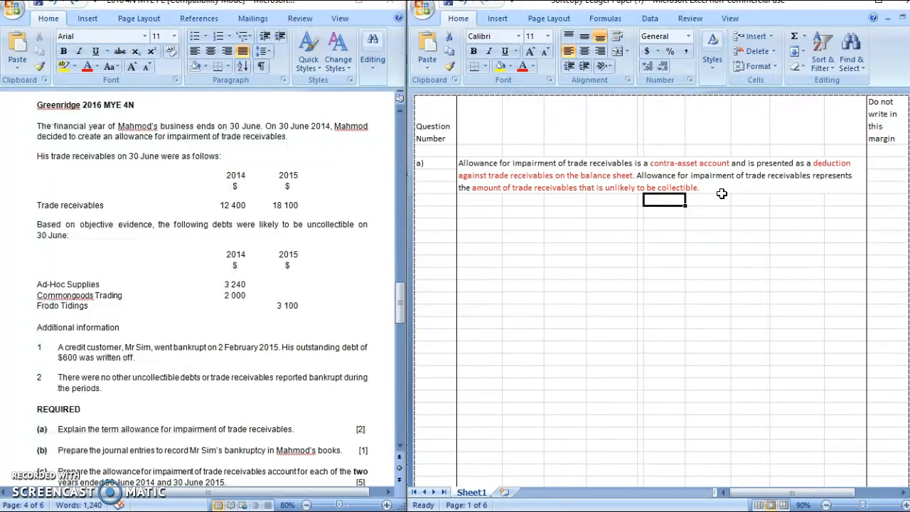
pyautogui.moveTo(490, 259)
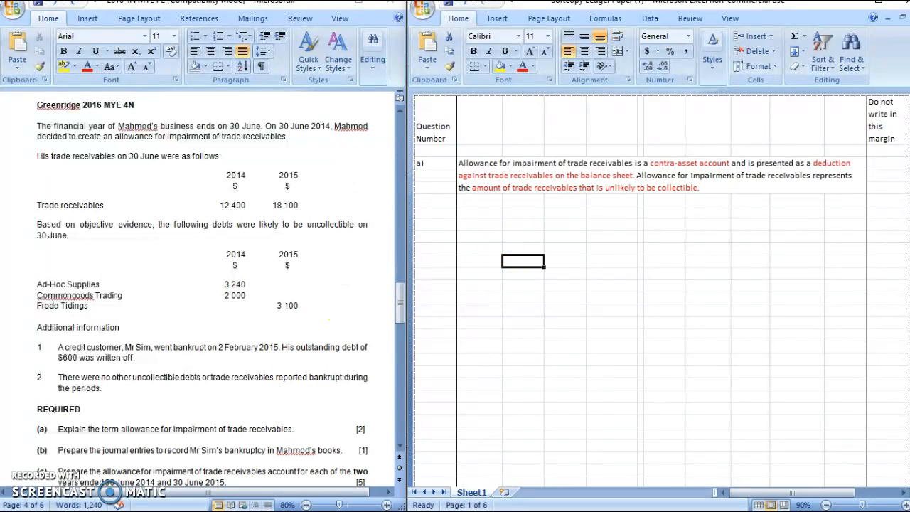
# Step: Label the Question Number cell below part (a) as b)
pyautogui.click(443, 220)
pyautogui.write('b)')
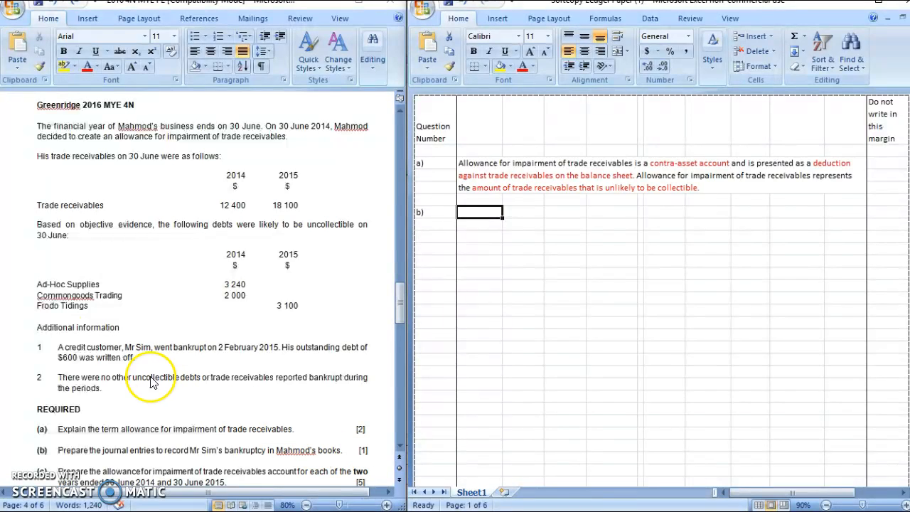
pyautogui.moveTo(49, 267)
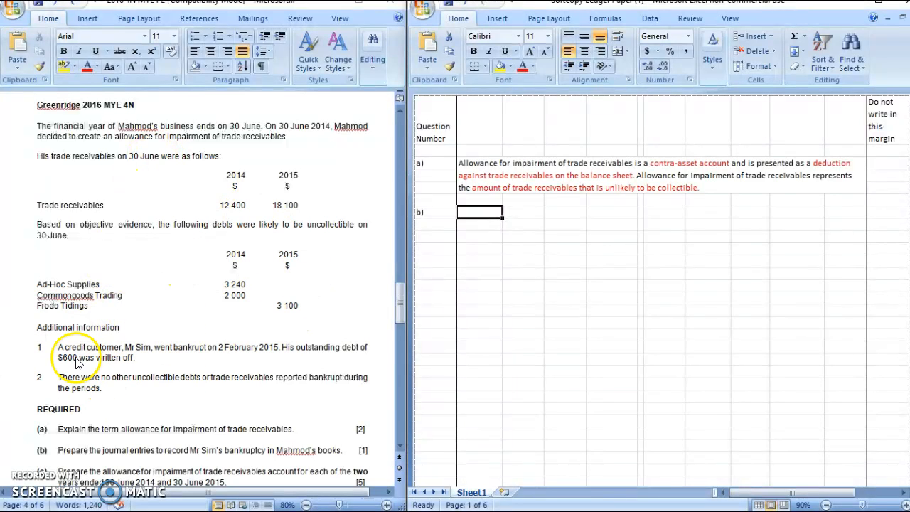
pyautogui.moveTo(150, 364)
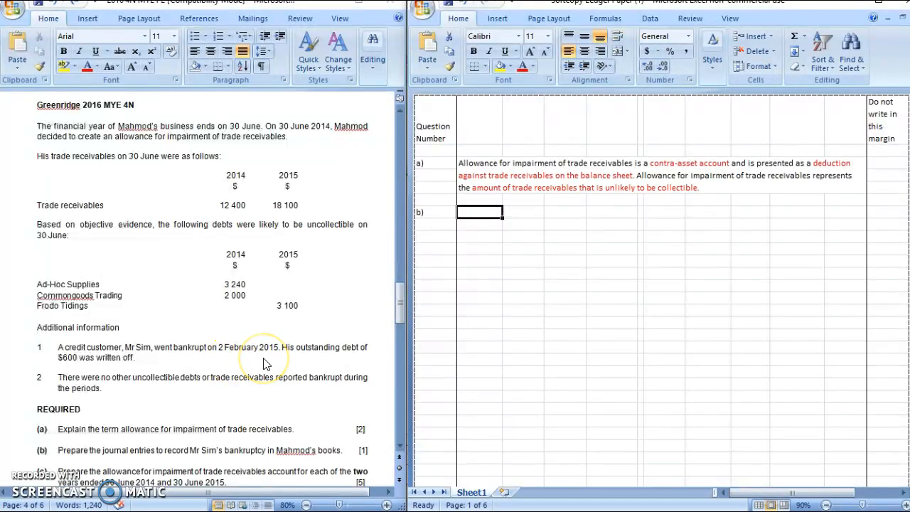
pyautogui.moveTo(308, 355)
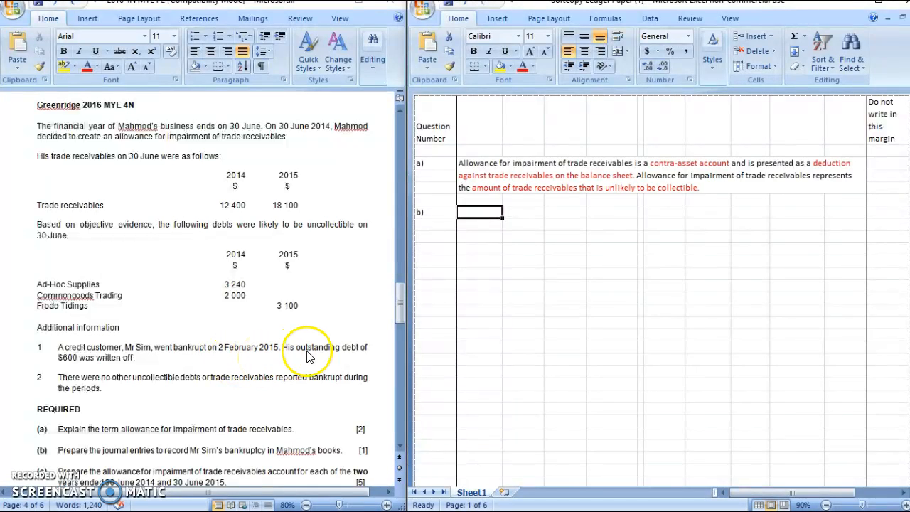
pyautogui.moveTo(77, 365)
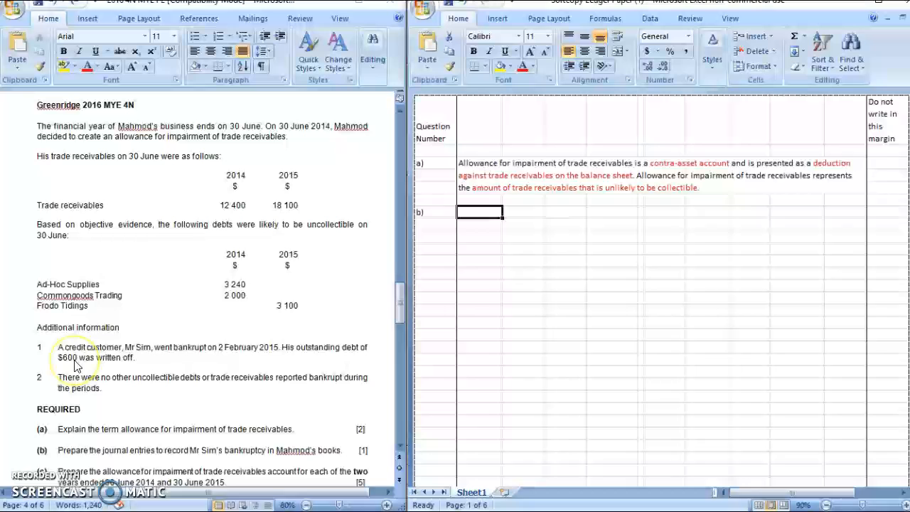
pyautogui.moveTo(640, 230)
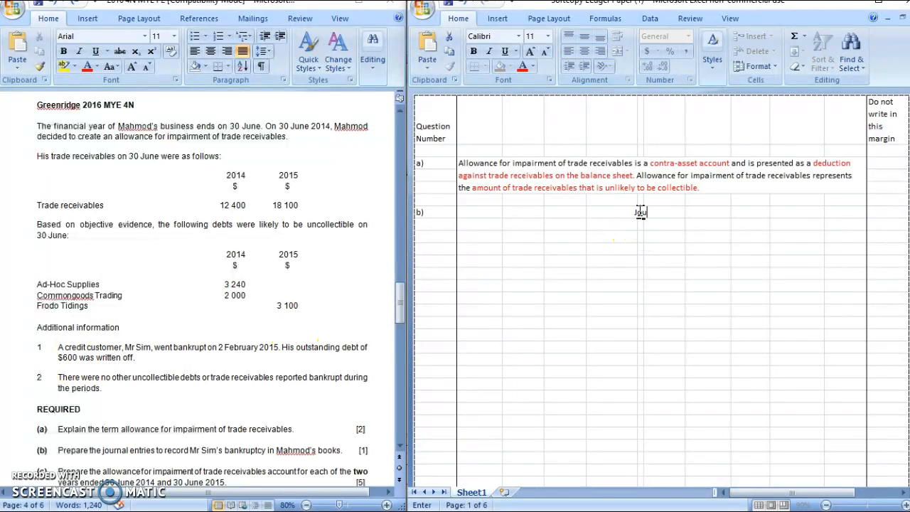
# Step: Add the 'Journal entry' title with Date, Debit and Credit headings and dollar signs
pyautogui.write('Journal entry')
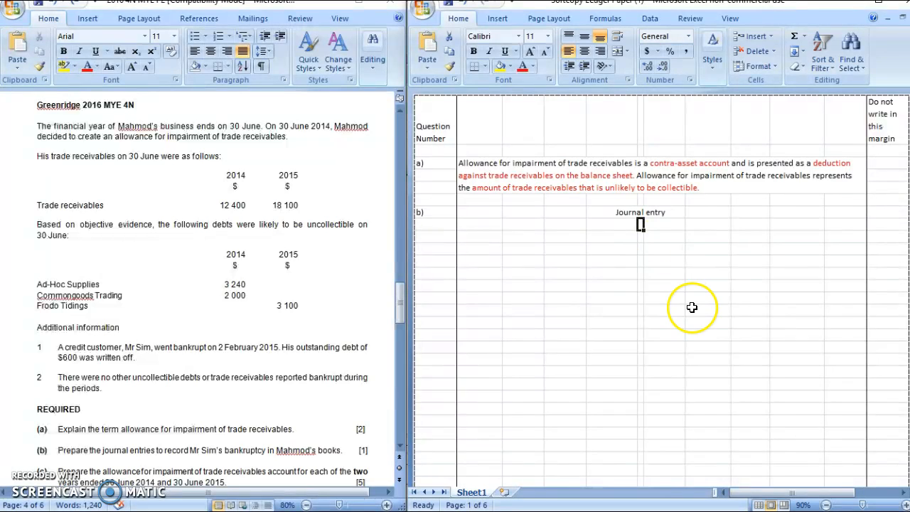
pyautogui.write('Date')
pyautogui.click(524, 224)
pyautogui.write('Particulars')
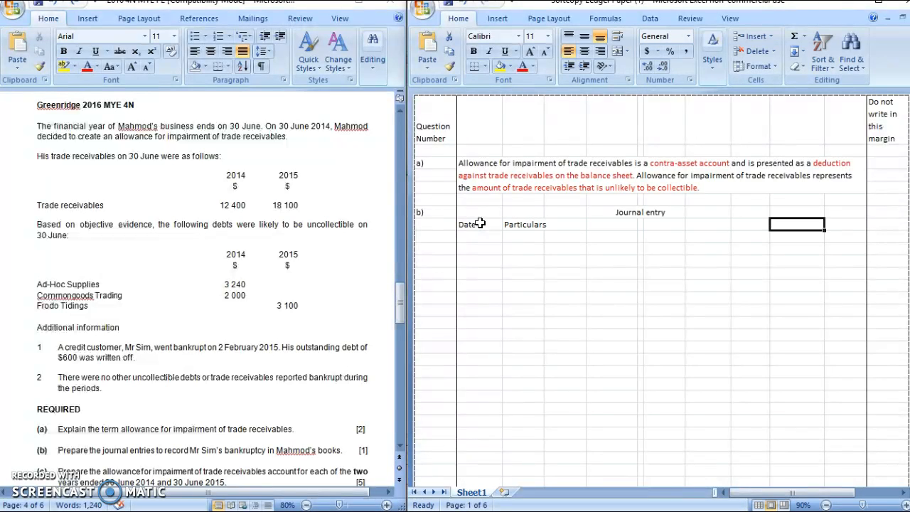
pyautogui.write('Debit')
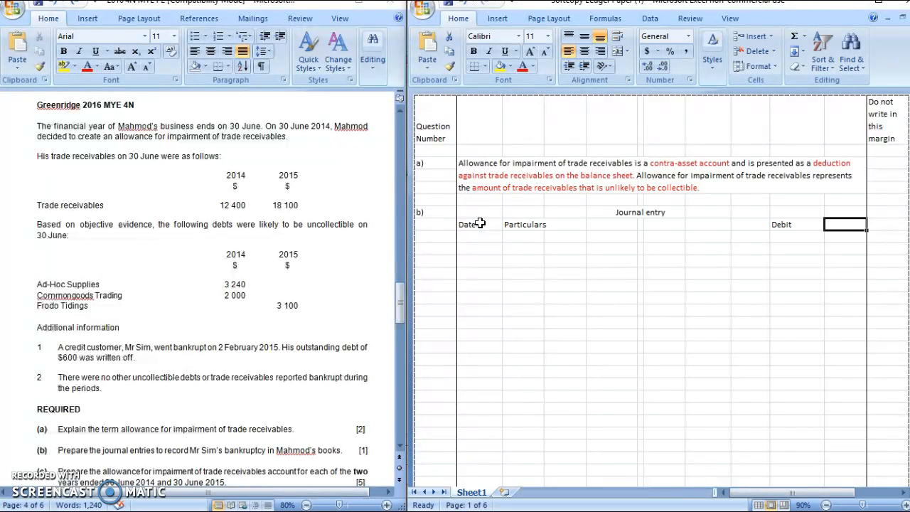
pyautogui.write('Credit')
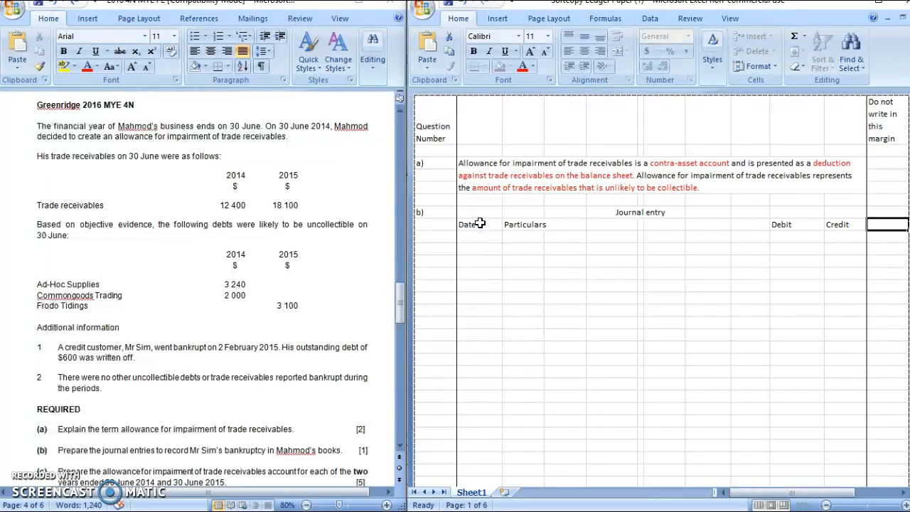
pyautogui.click(797, 236)
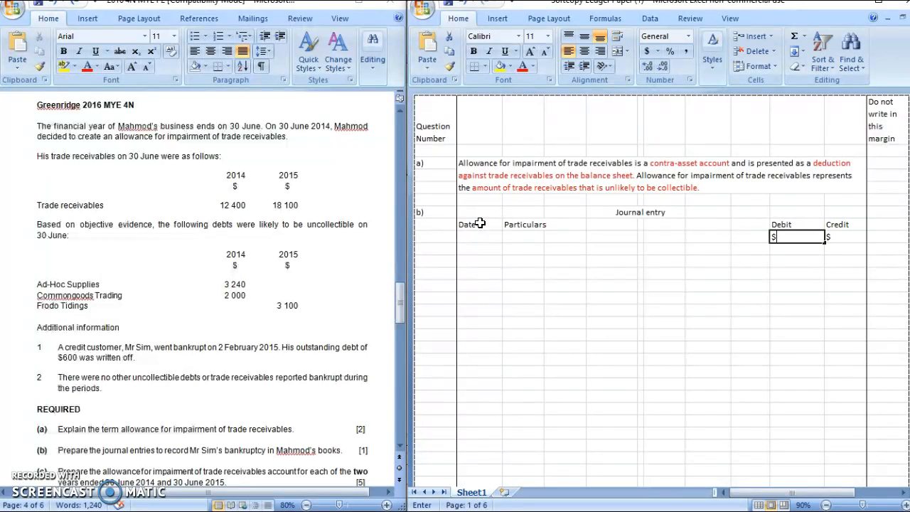
# Step: Enter 2015 Feb 2 with Allowance for impairment and Trade receivable account lines
pyautogui.click(480, 236)
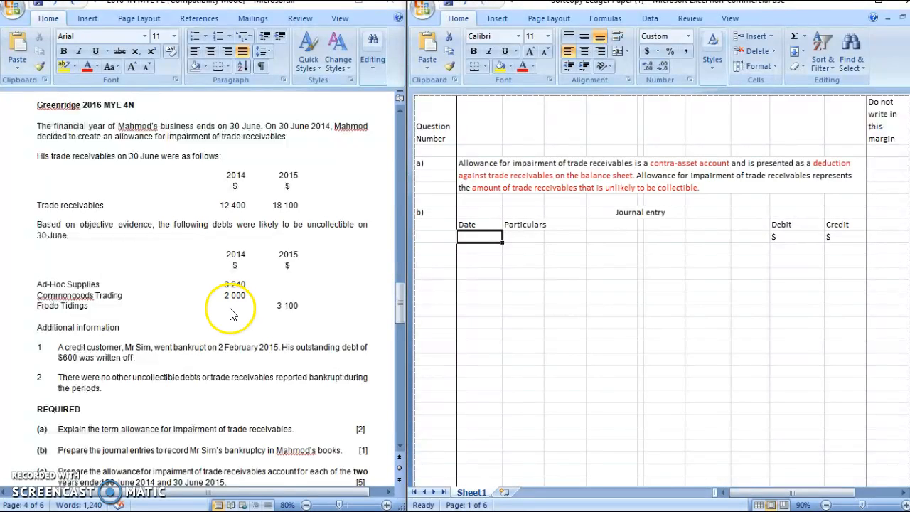
pyautogui.write('201')
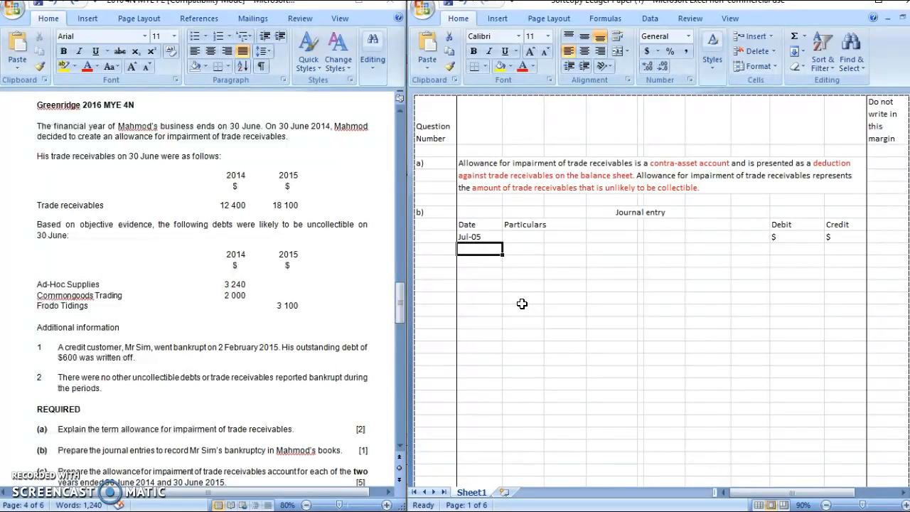
pyautogui.write('2015')
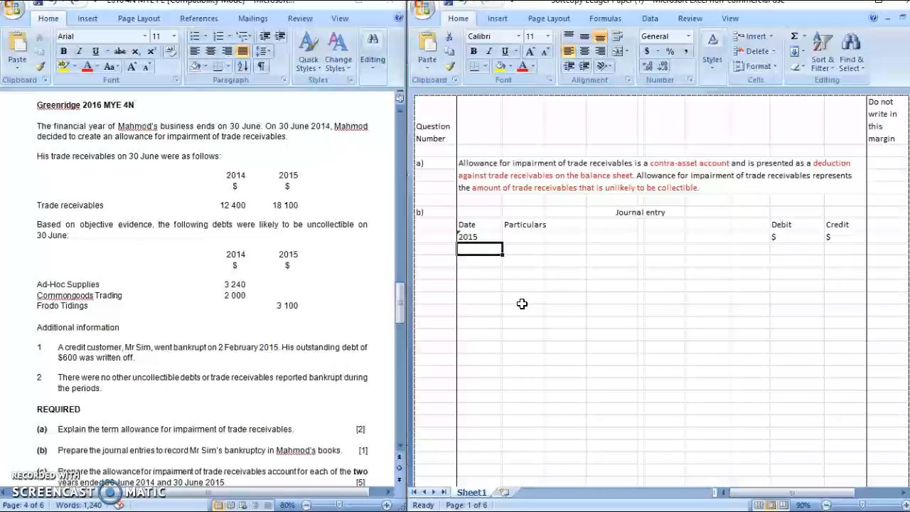
pyautogui.write('Feb 2')
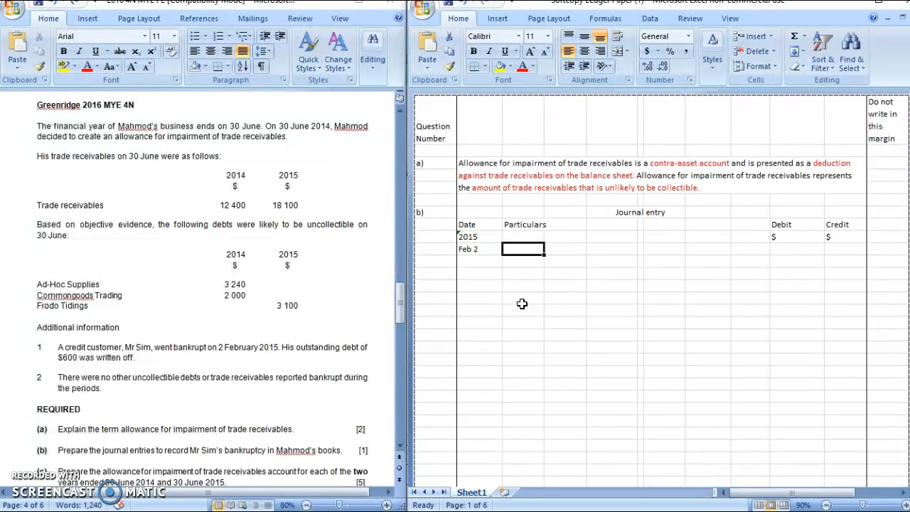
pyautogui.write('A')
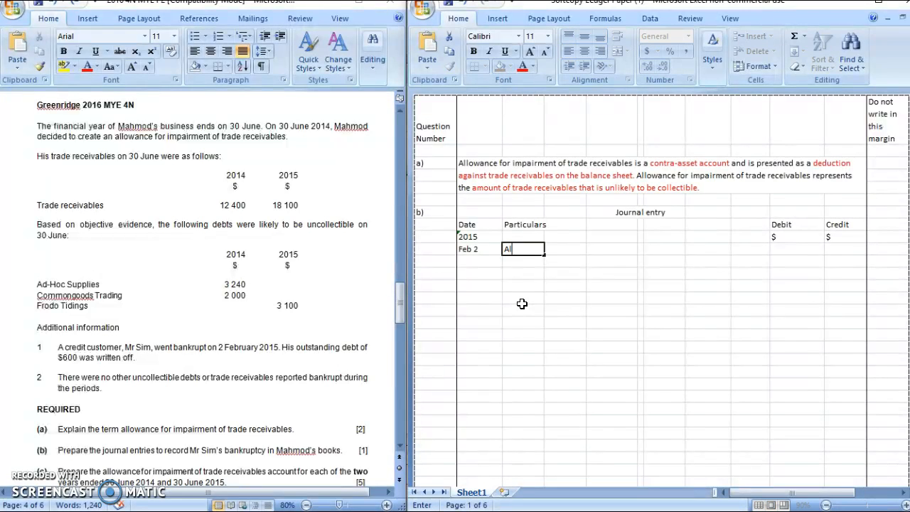
pyautogui.write('llowance for')
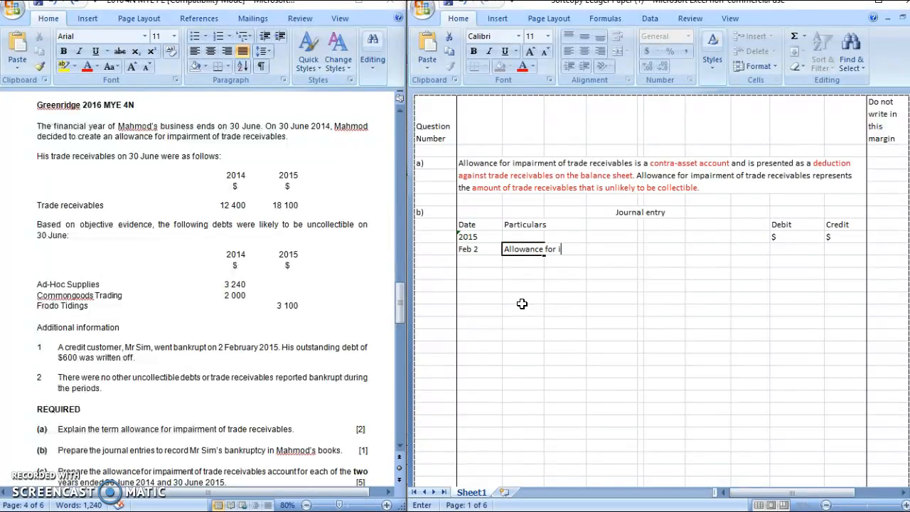
pyautogui.write('impairment')
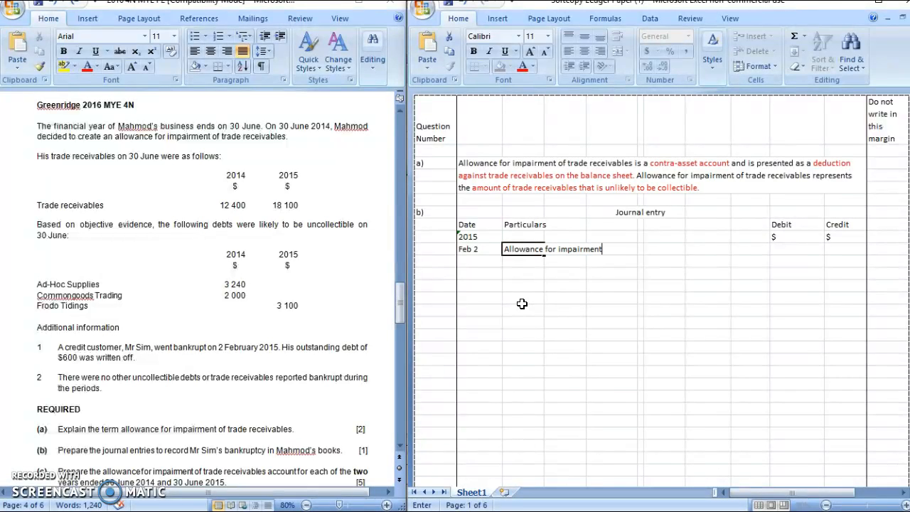
pyautogui.write('of trade receivables')
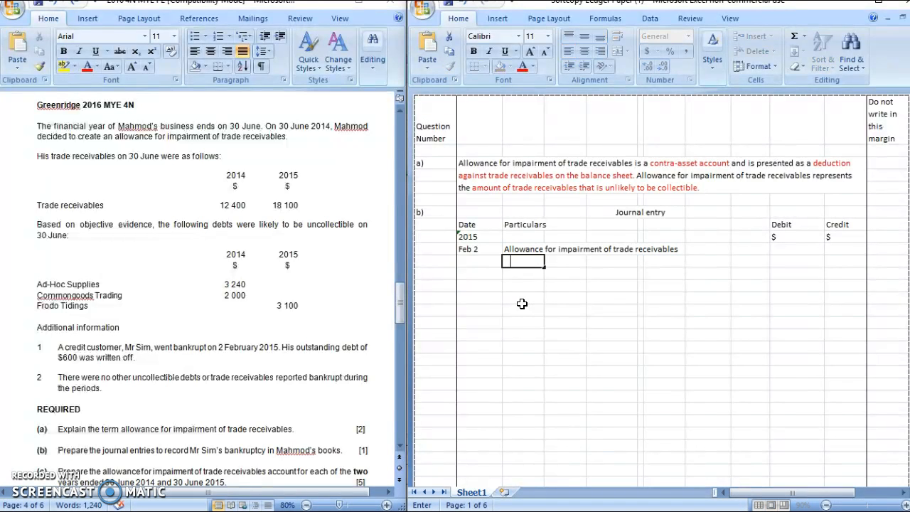
pyautogui.write('Trade receivable - Mr Si')
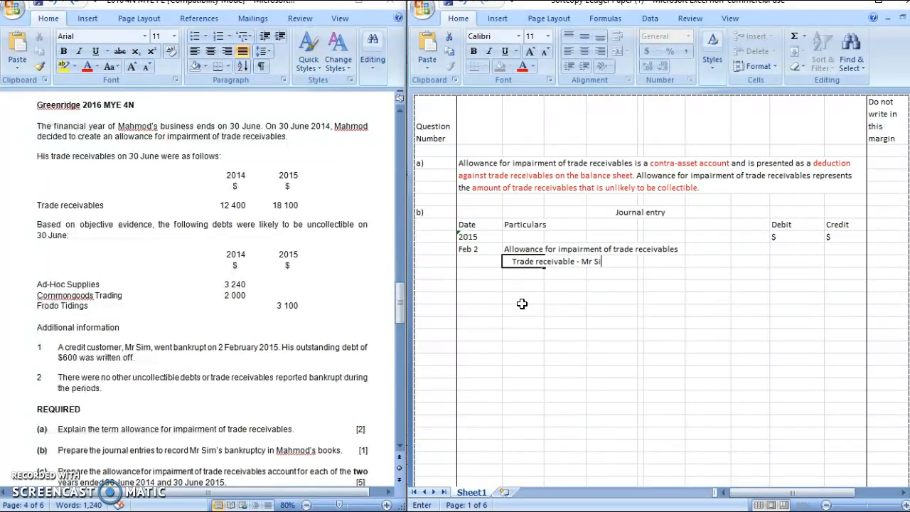
# Step: Enter 600 as both the debit and credit amounts
pyautogui.click(797, 261)
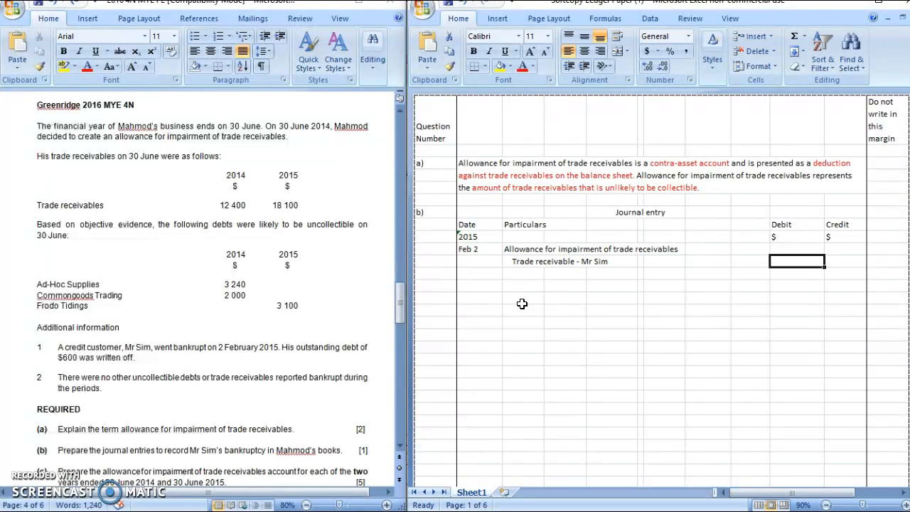
pyautogui.click(797, 249)
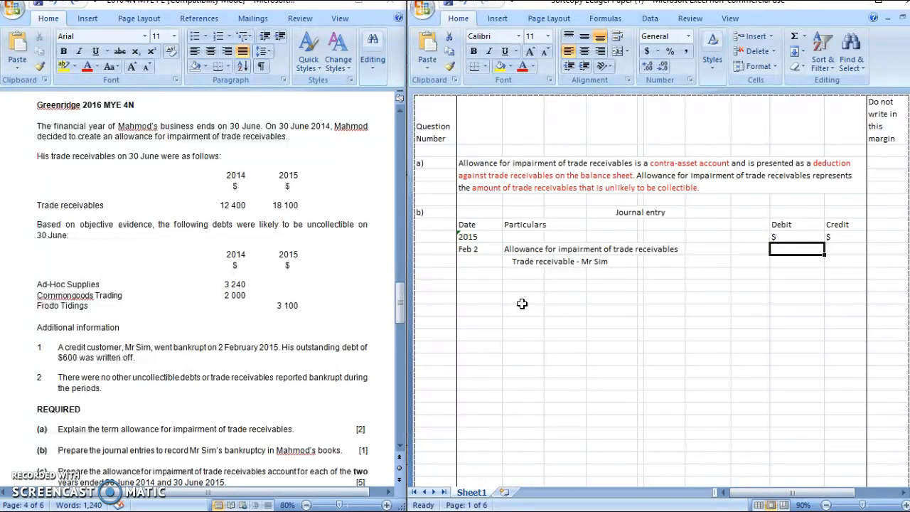
pyautogui.write('600')
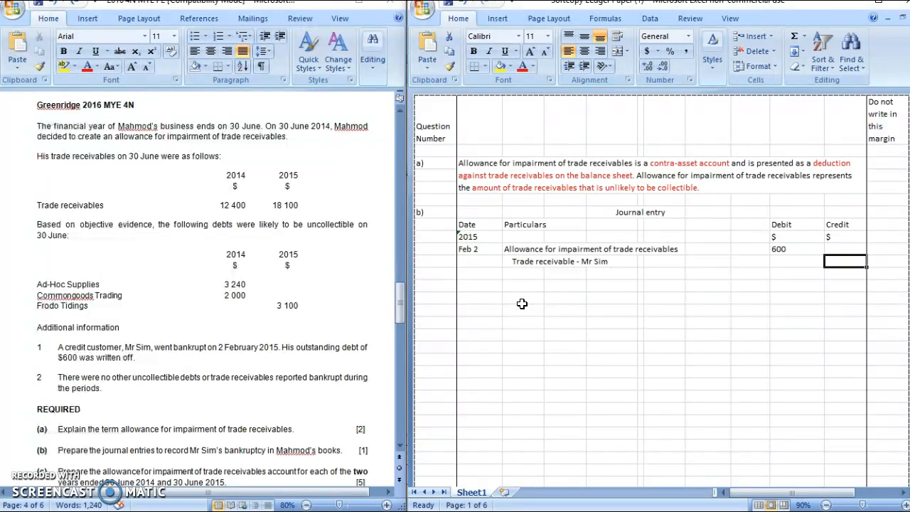
pyautogui.write('600')
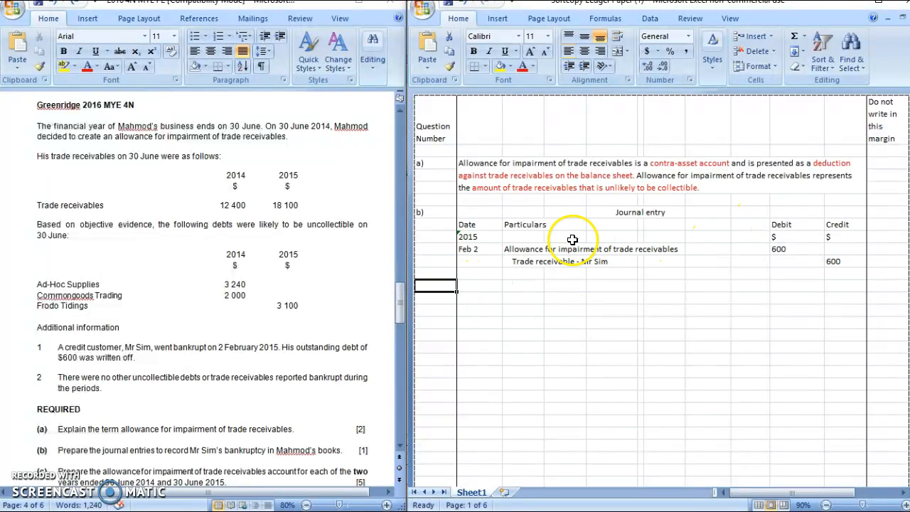
pyautogui.moveTo(652, 212)
pyautogui.write('c)')
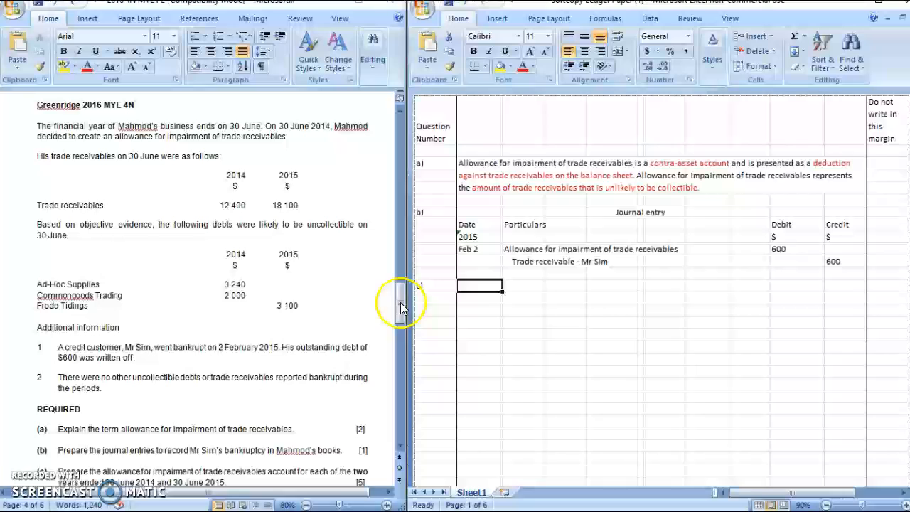
pyautogui.moveTo(132, 484)
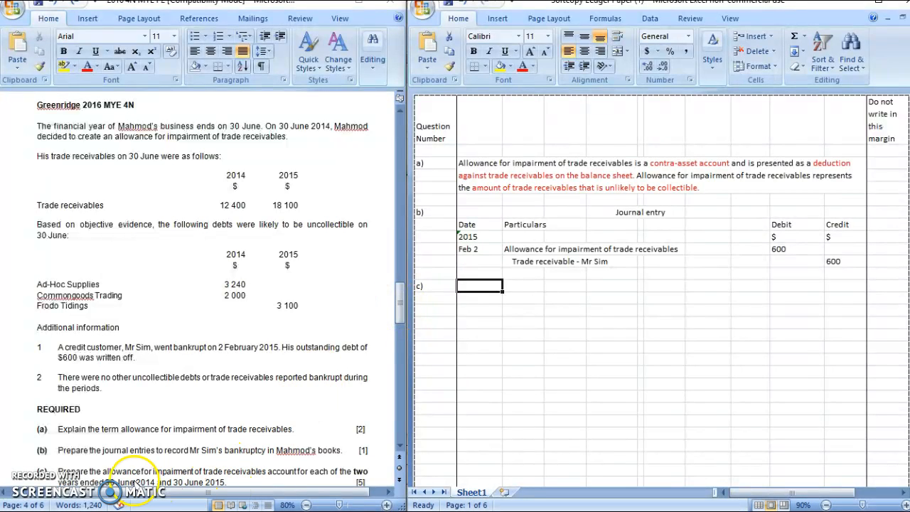
pyautogui.moveTo(224, 480)
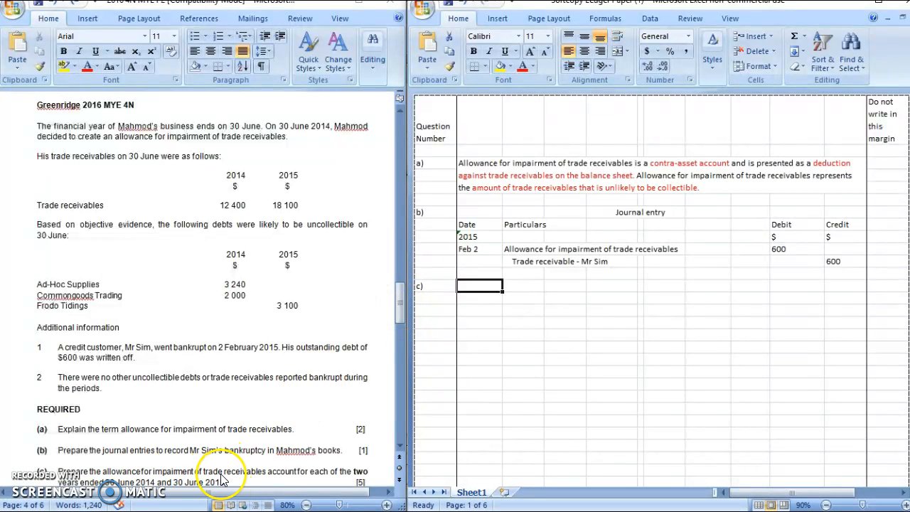
pyautogui.moveTo(281, 475)
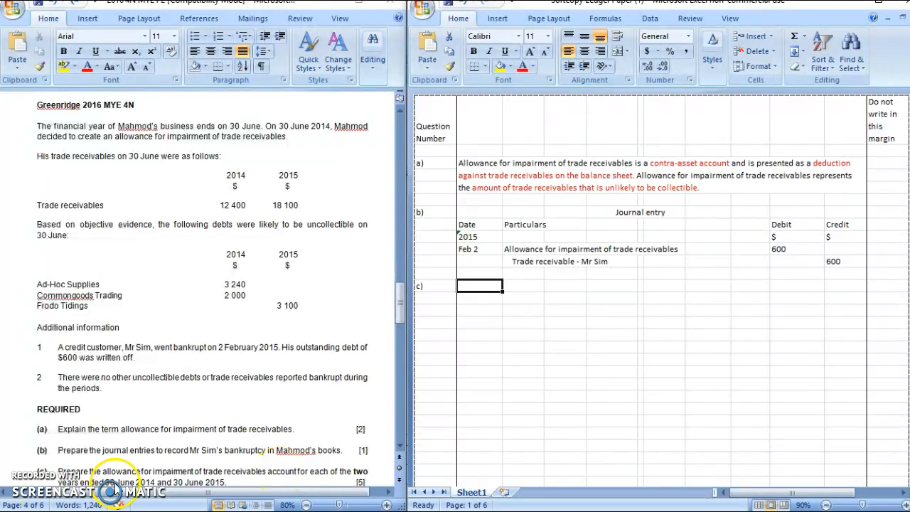
pyautogui.moveTo(167, 489)
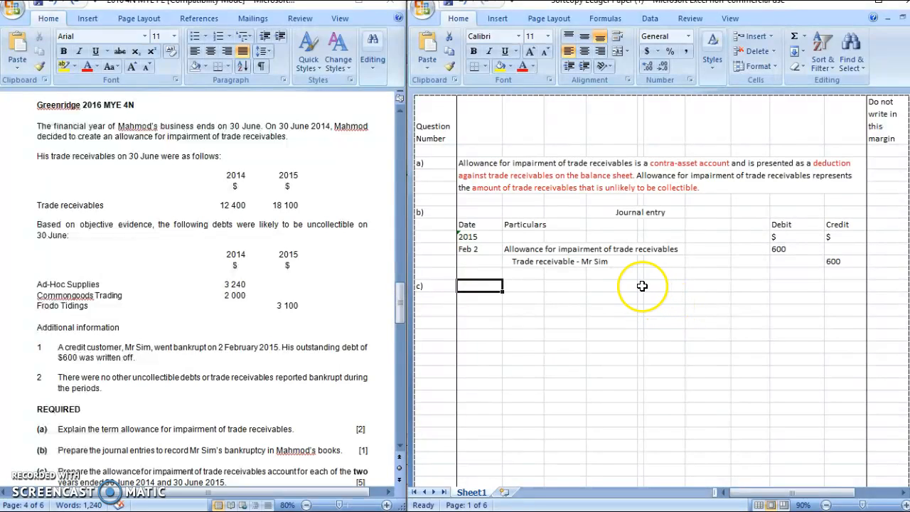
# Step: Title 'Allowance for impairment of trade receivables a/c' with Date, Particulars, Debit, Credit, Balance headings
pyautogui.write('Allowance')
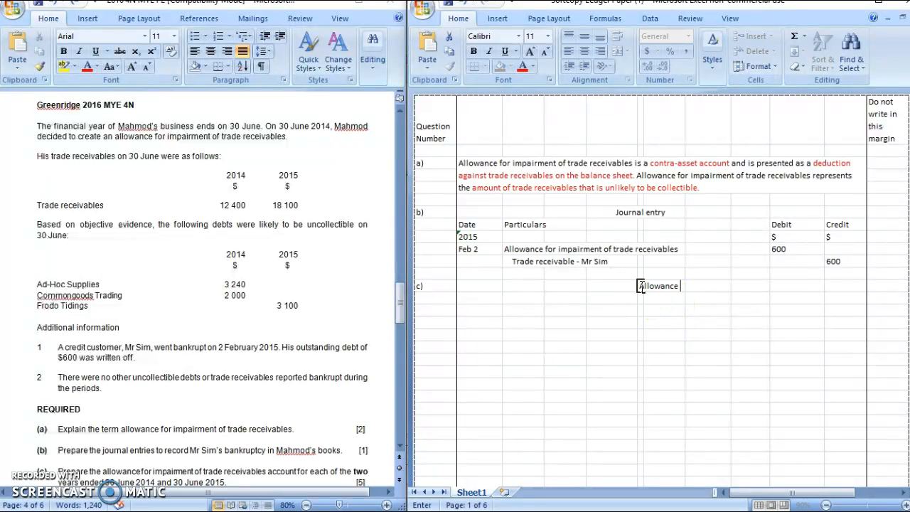
pyautogui.write('for impairment of t')
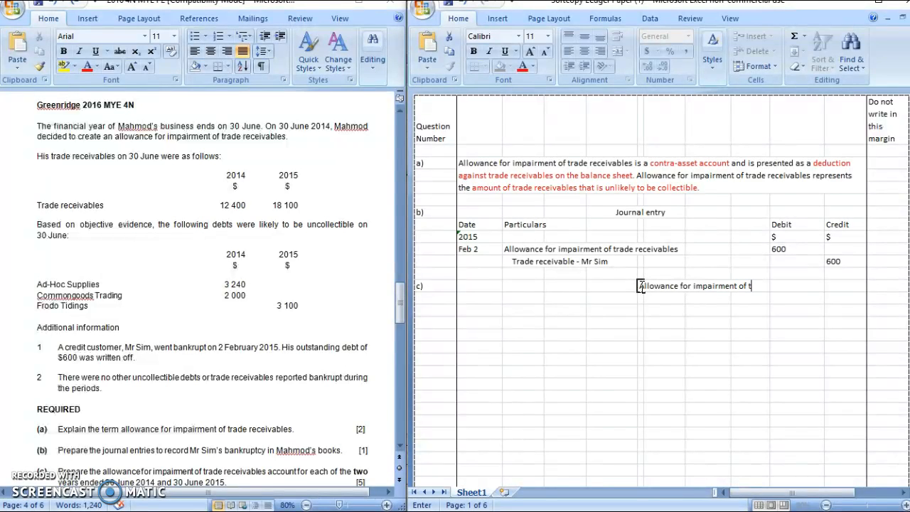
pyautogui.write('rade receivables')
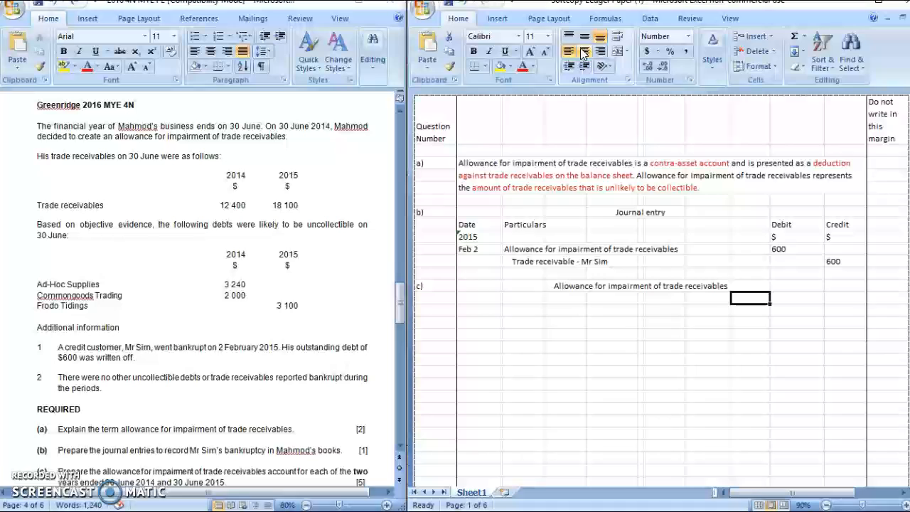
pyautogui.write('Debit')
pyautogui.click(798, 298)
pyautogui.write('Credit')
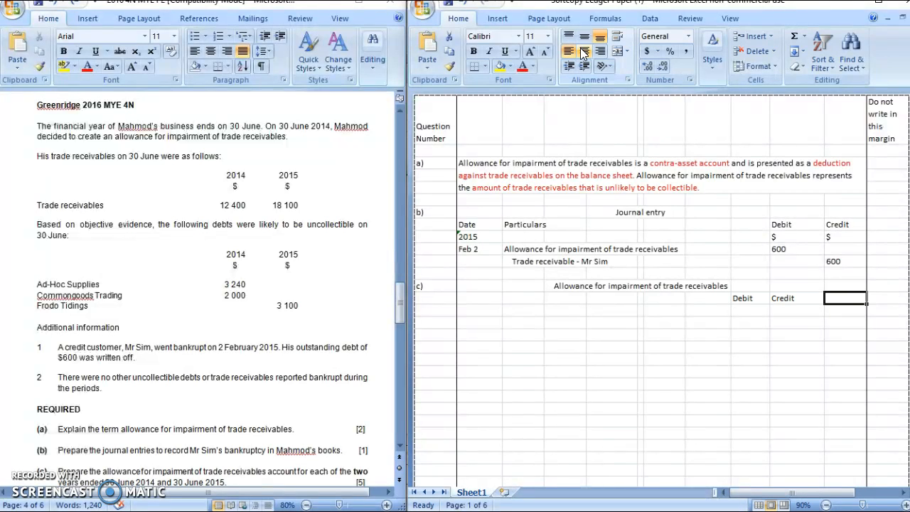
pyautogui.write('Balance')
pyautogui.click(480, 298)
pyautogui.write('Date')
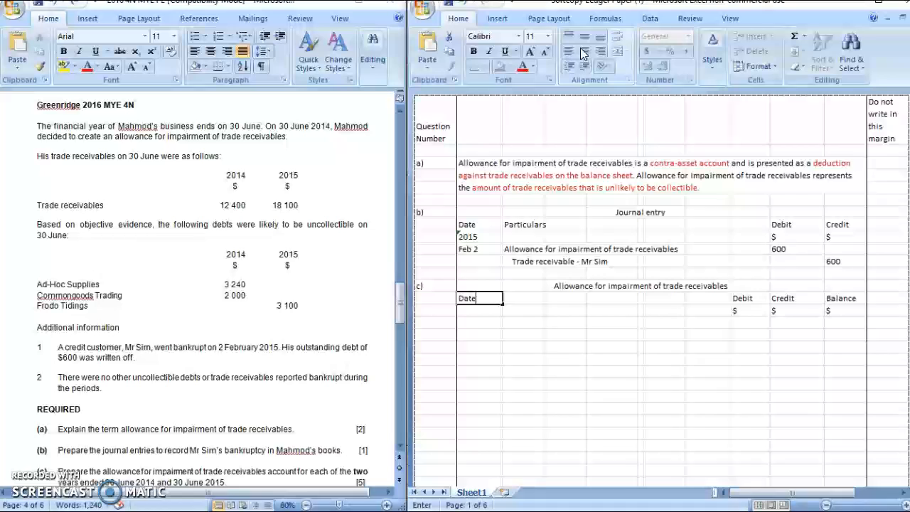
pyautogui.write('Particulars')
pyautogui.click(662, 285)
pyautogui.write(' a/c')
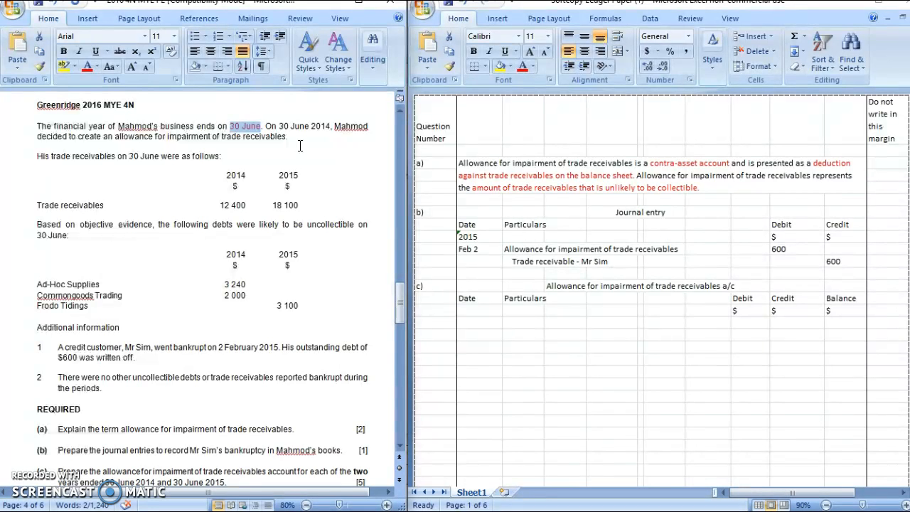
pyautogui.moveTo(643, 299)
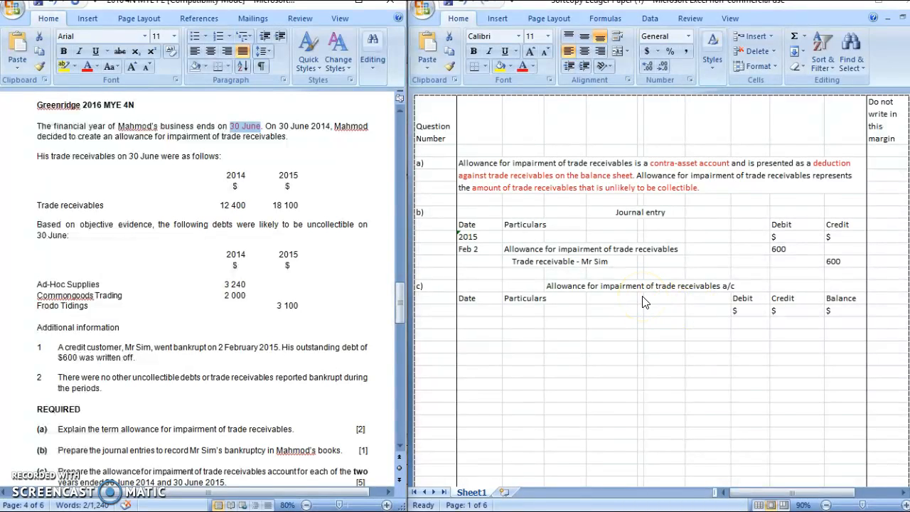
pyautogui.moveTo(477, 319)
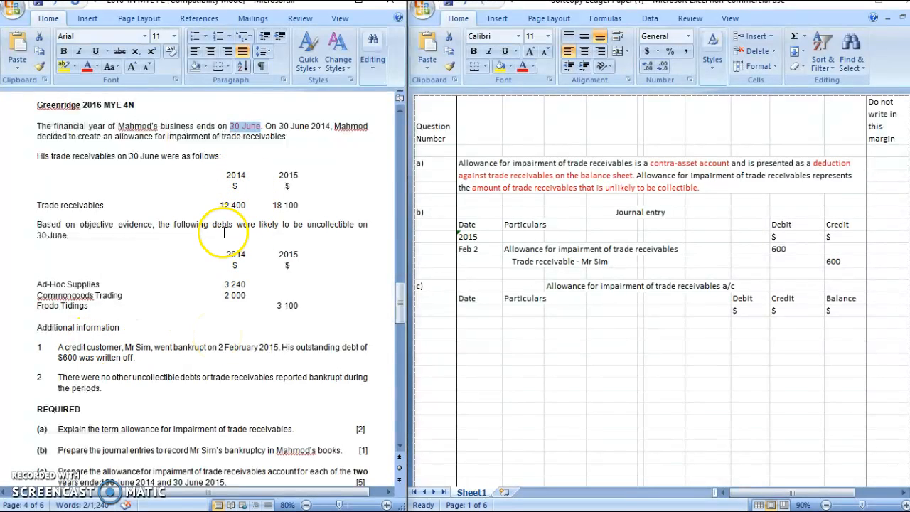
pyautogui.moveTo(140, 227)
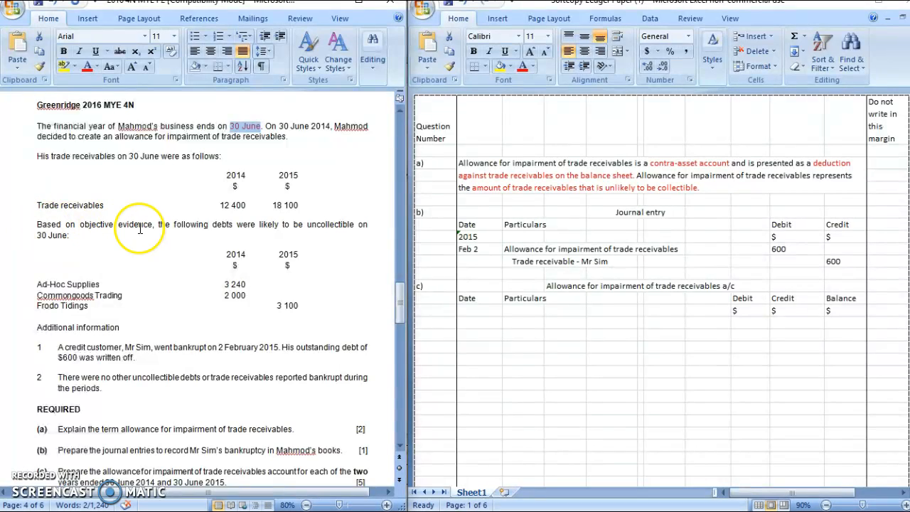
pyautogui.moveTo(264, 229)
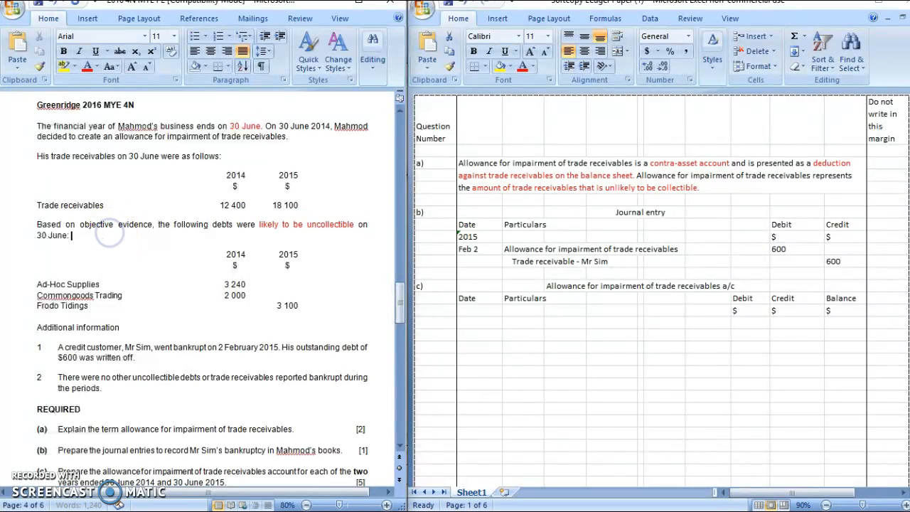
# Step: Insert a red '(allowance amount)' note after '30 June:' in the question paper
pyautogui.write('(allowance')
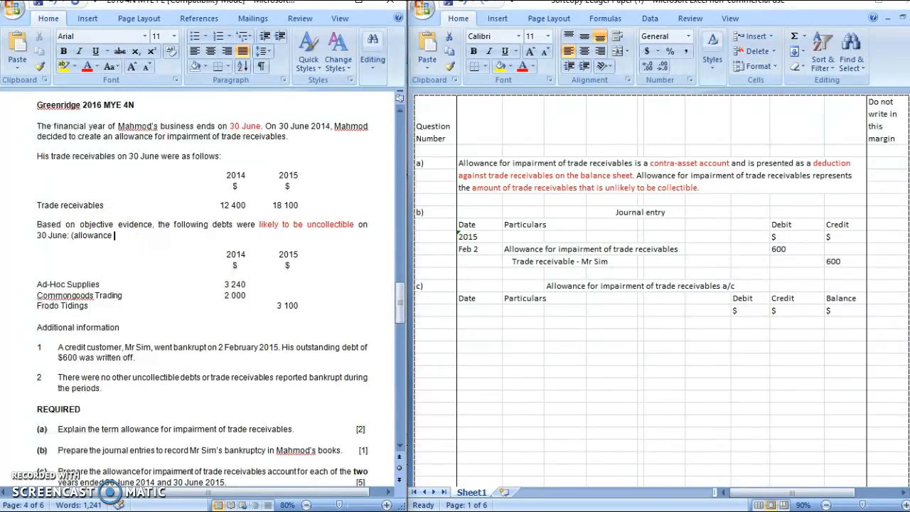
pyautogui.write('amount')
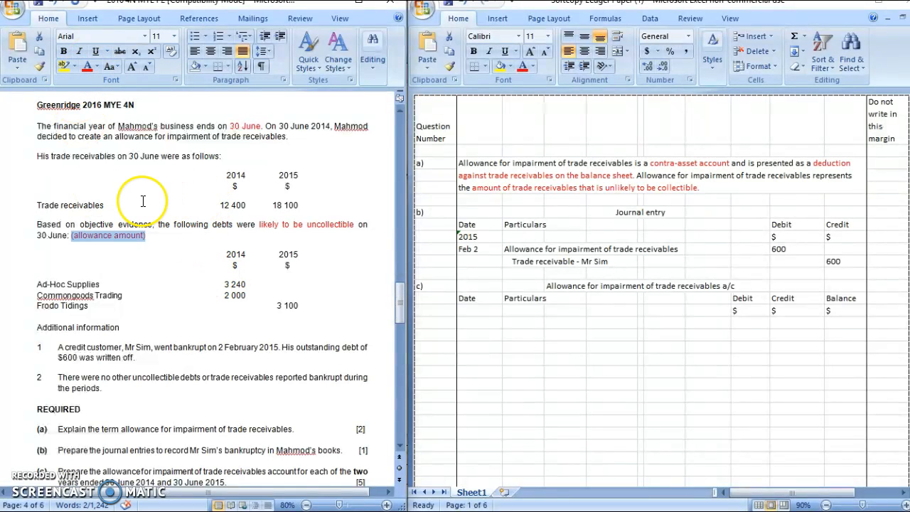
pyautogui.moveTo(284, 208)
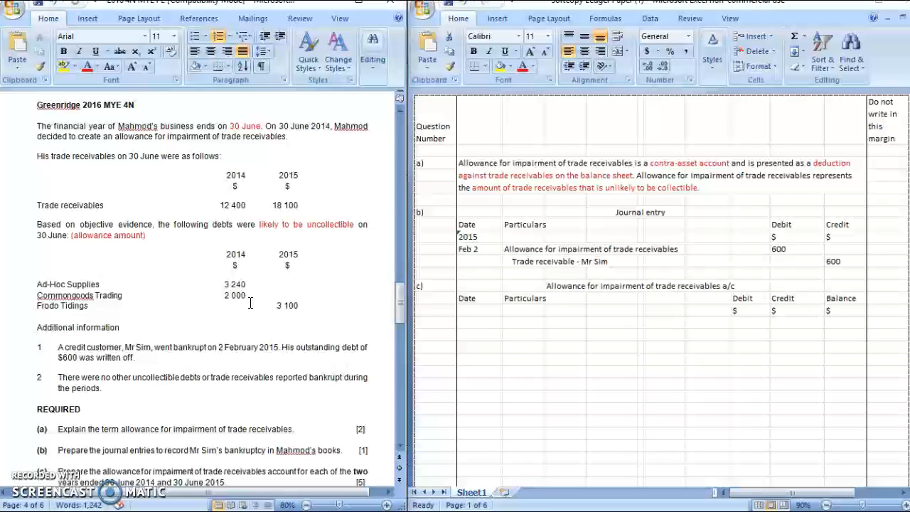
pyautogui.moveTo(348, 205)
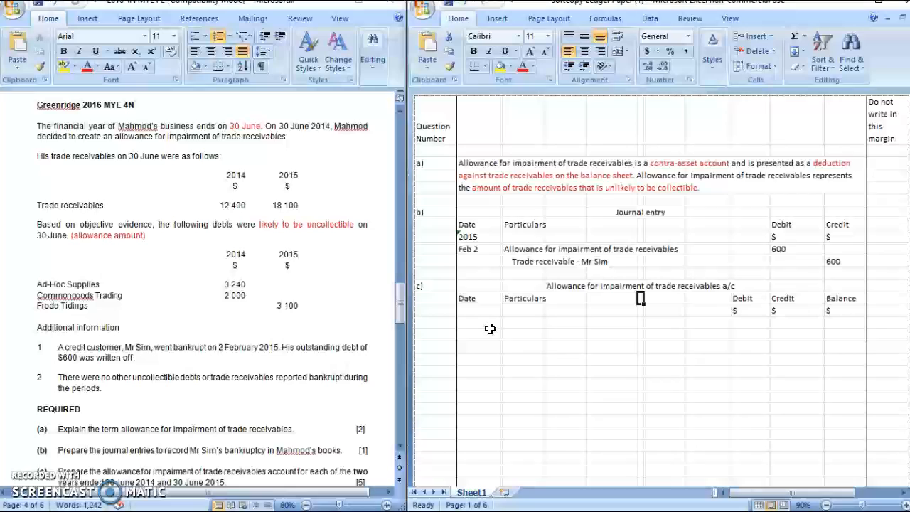
# Step: Enter 2014 Jun 30 'Impairment loss on trade receivables' as the first ledger line
pyautogui.click(480, 323)
pyautogui.write('Impairmen')
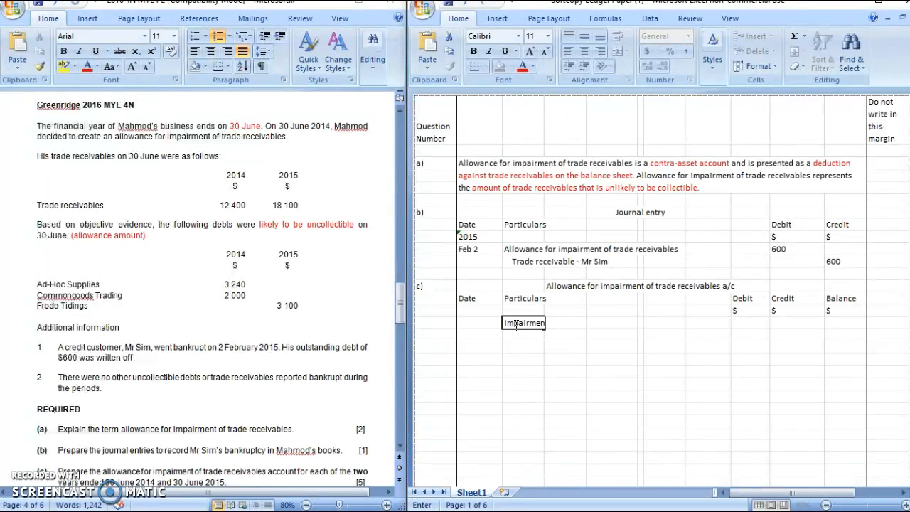
pyautogui.write('loss on')
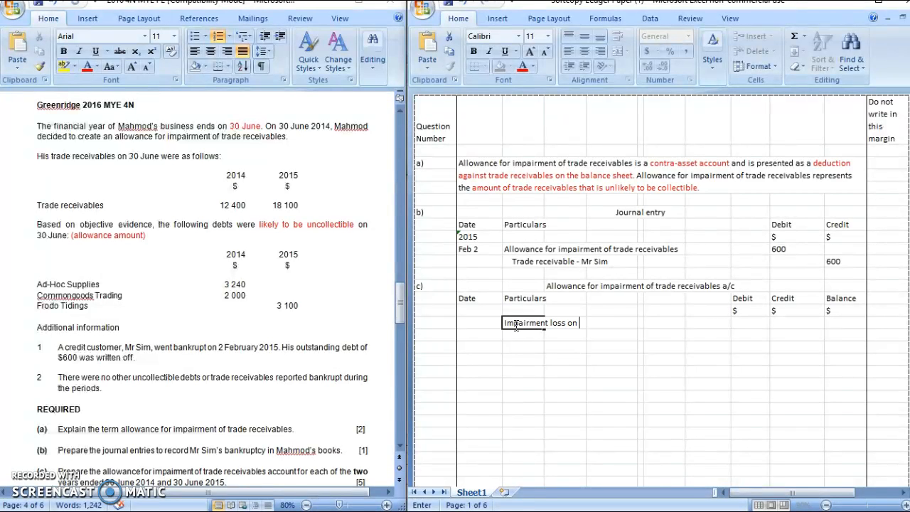
pyautogui.write('trade receivables')
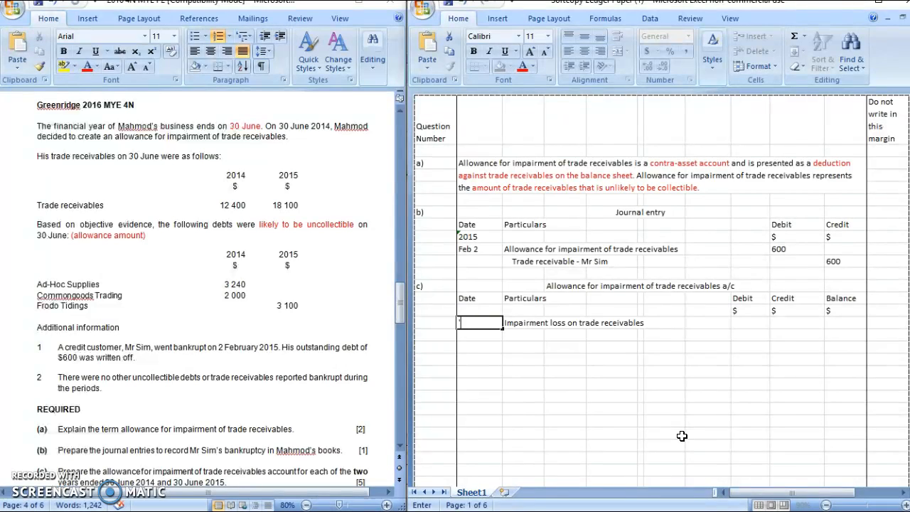
pyautogui.write('Jun 30')
pyautogui.click(480, 311)
pyautogui.write('2014')
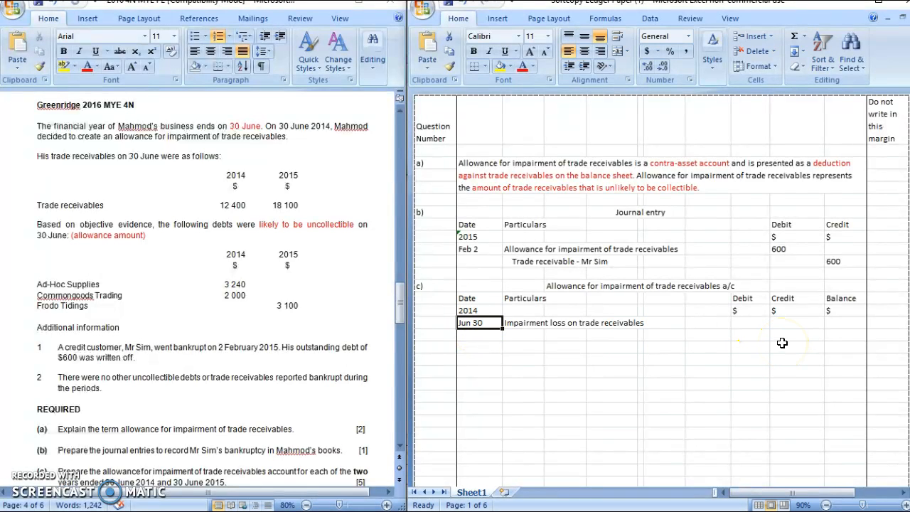
pyautogui.moveTo(696, 284)
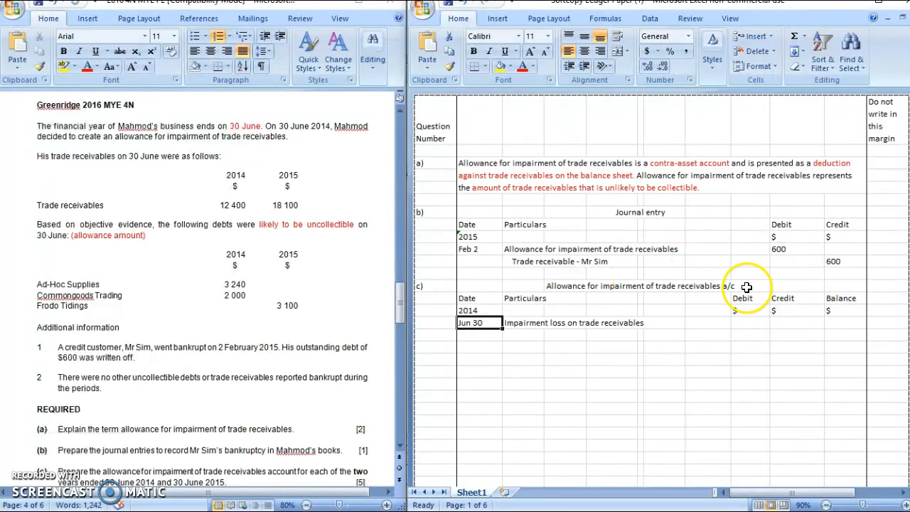
# Step: Adjust the Debit and Credit headings and enter 5240 as the Jun 30 credit
pyautogui.click(742, 310)
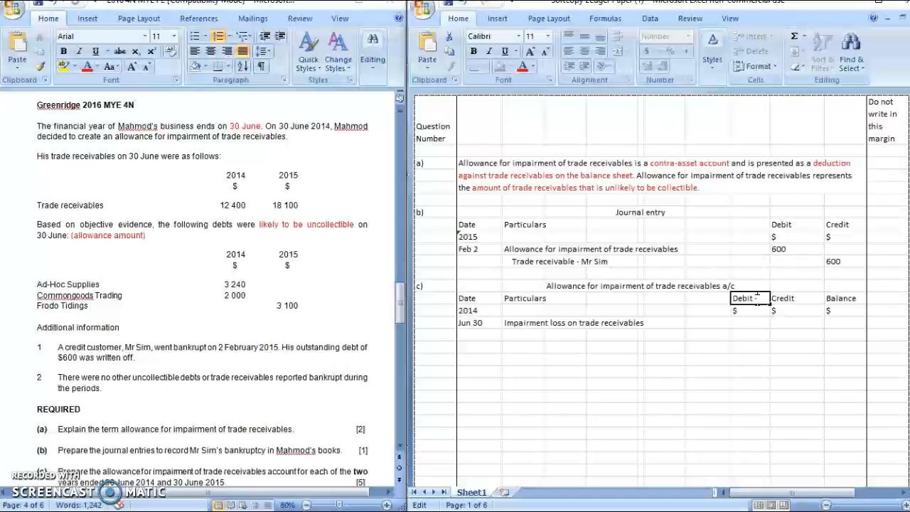
pyautogui.click(796, 298)
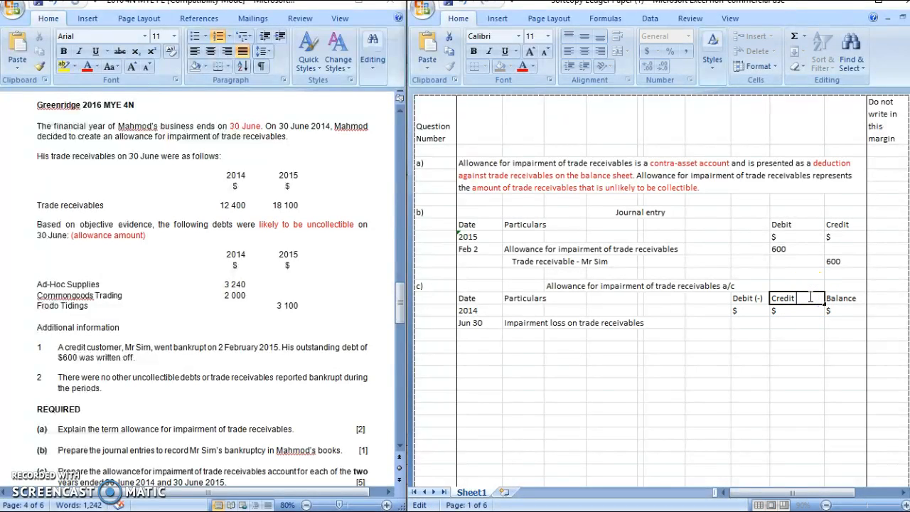
pyautogui.click(751, 310)
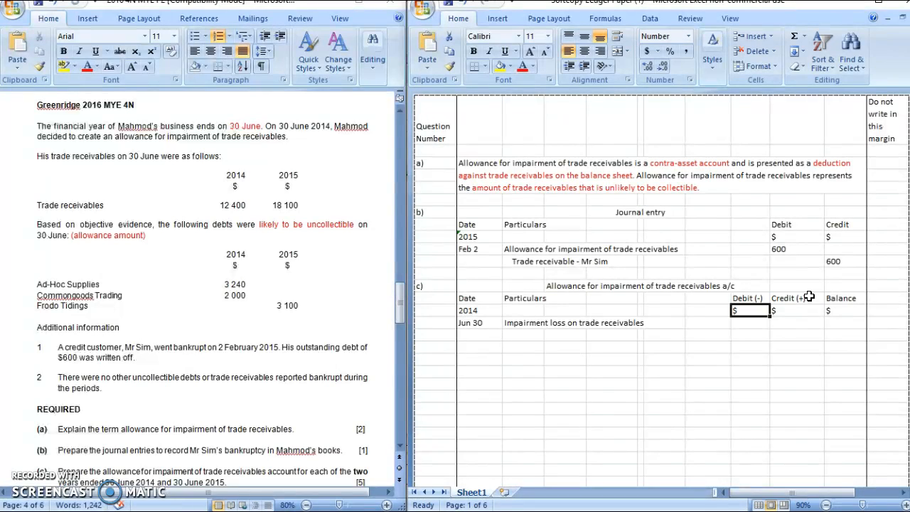
pyautogui.click(798, 322)
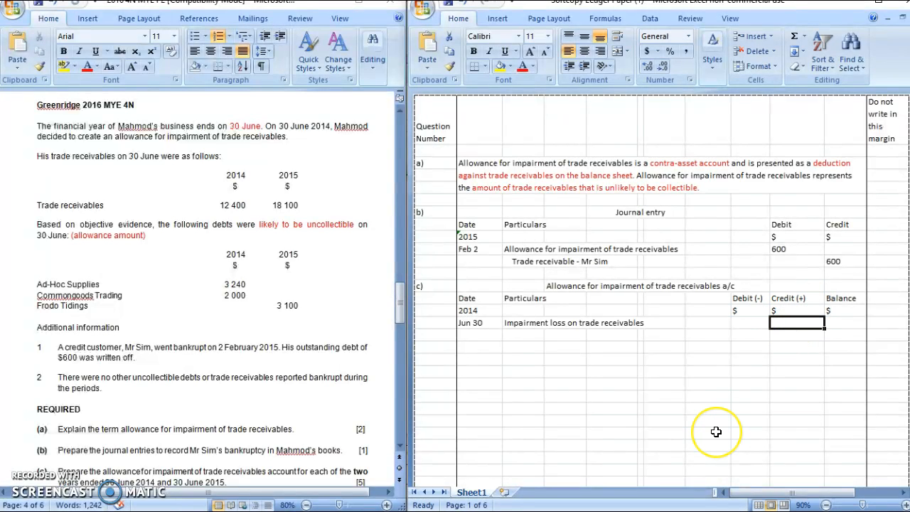
pyautogui.write('5240')
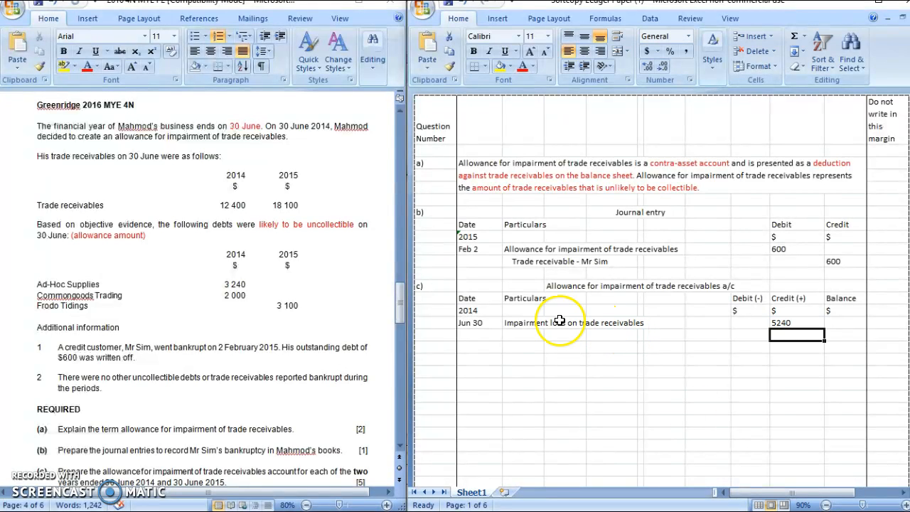
# Step: Append '(3240 + 2000)' to the Jun 30 particulars and record a 5240 Cr balance
pyautogui.doubleClick(533, 323)
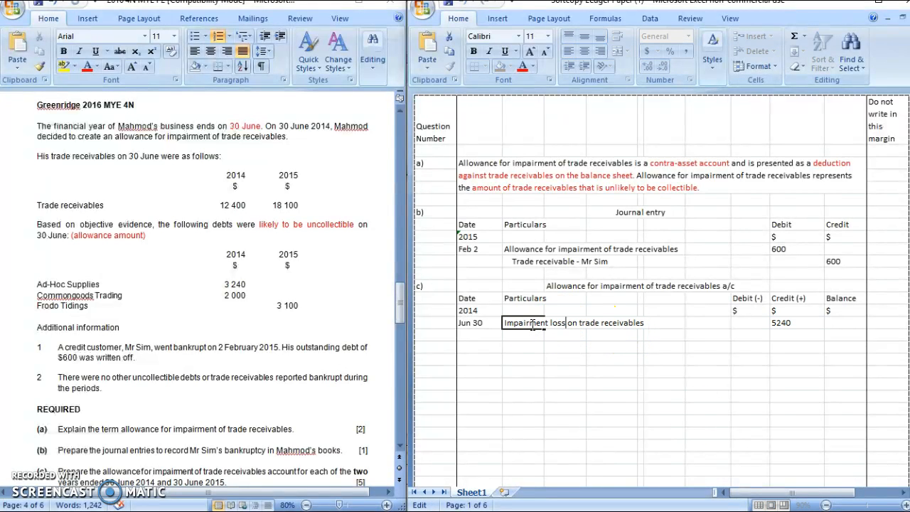
pyautogui.write('(')
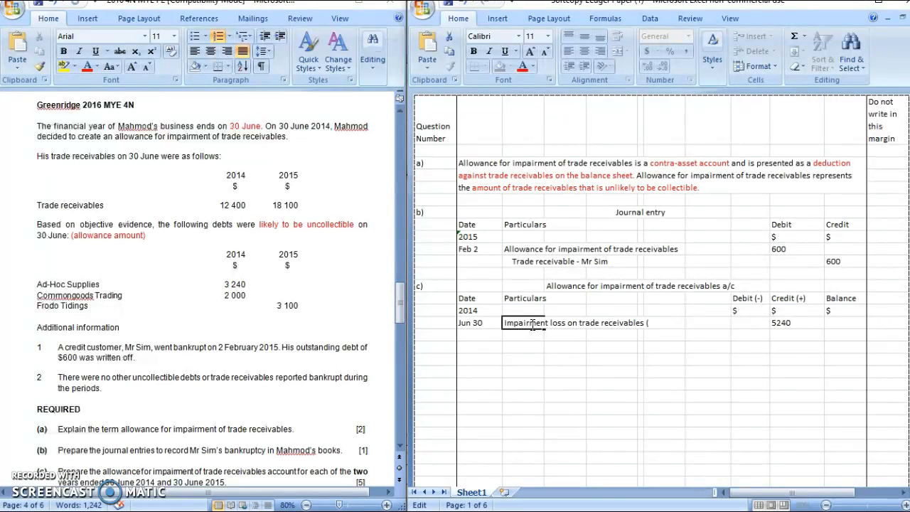
pyautogui.write('3240 + 2000')
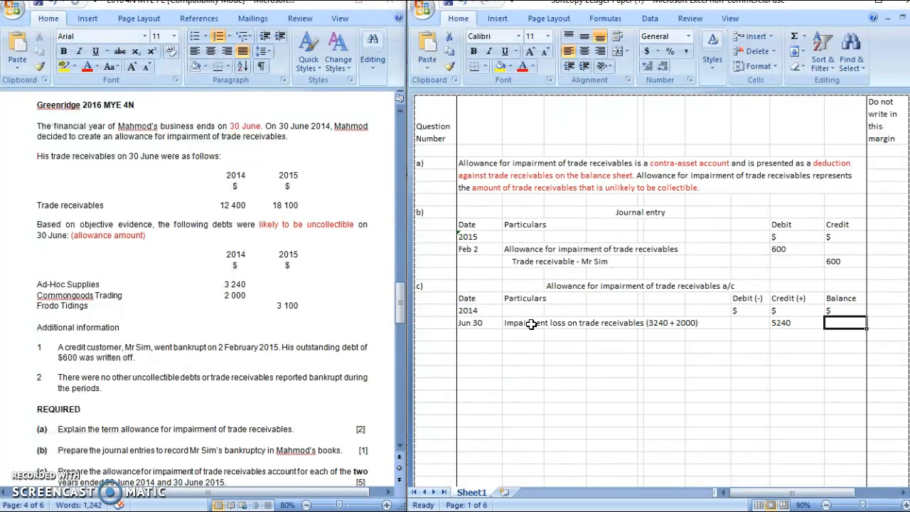
pyautogui.write('5240 Cr')
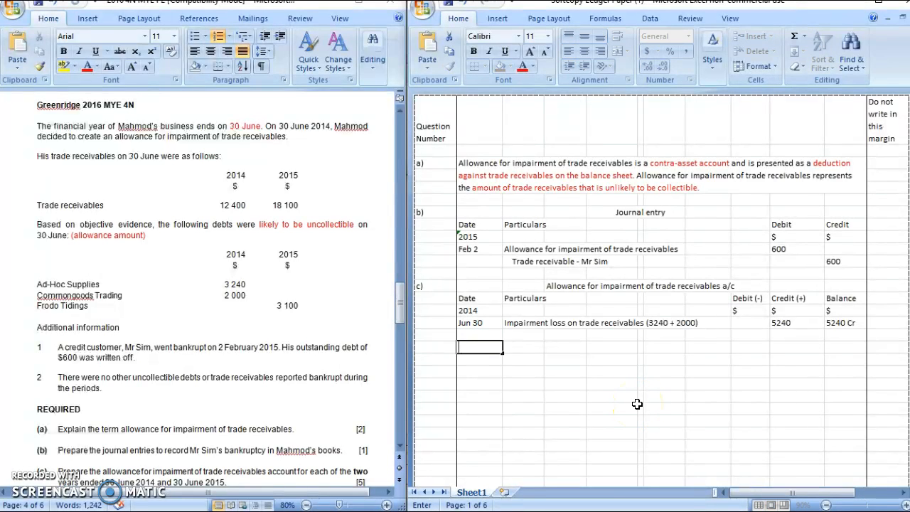
# Step: Add a Jul 1 'Balance b/d' line carrying a 5240 Cr balance
pyautogui.write('Jul 1')
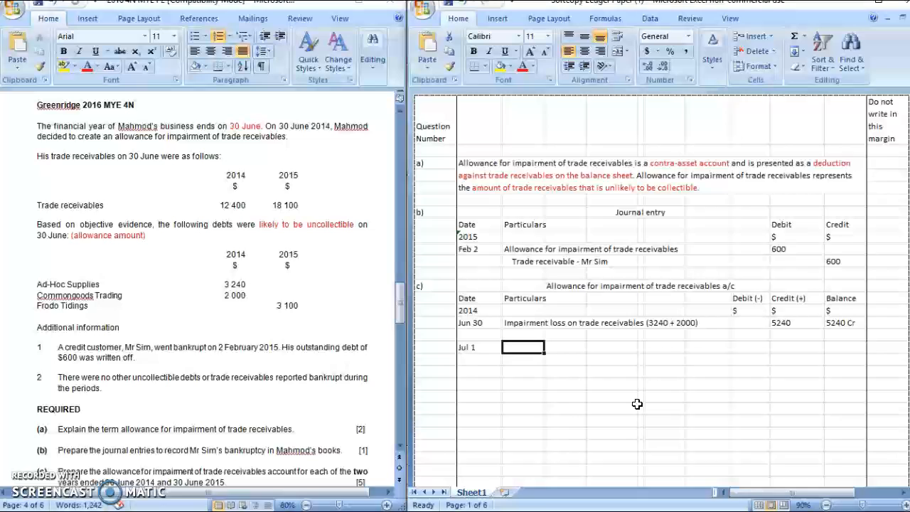
pyautogui.write('Balance b/d')
pyautogui.click(845, 347)
pyautogui.write('5240 Cr')
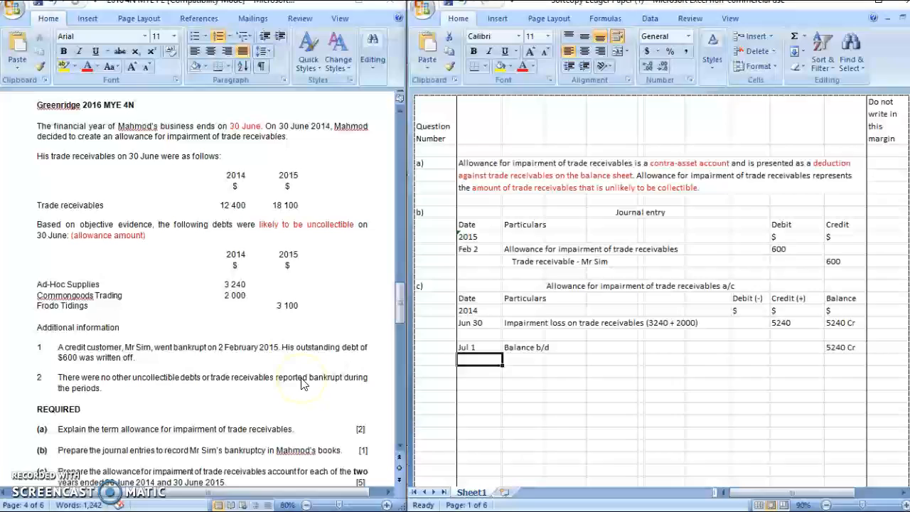
pyautogui.moveTo(204, 373)
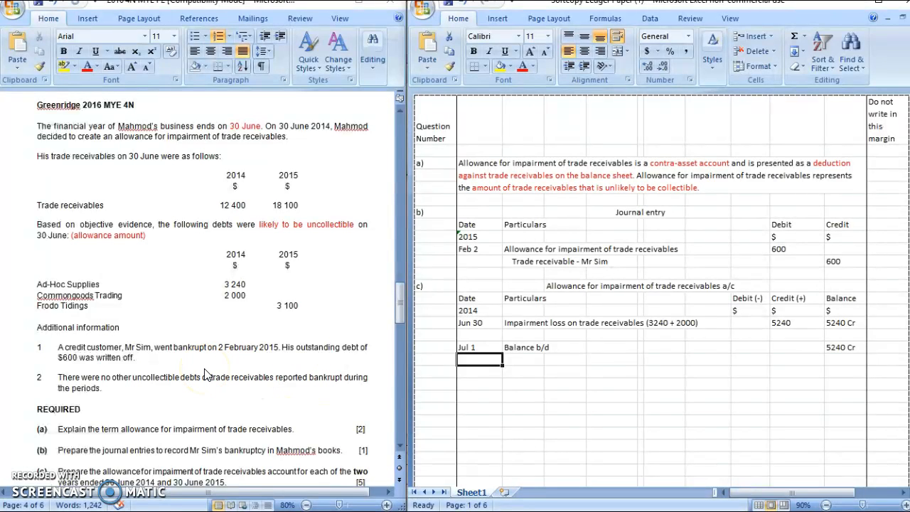
pyautogui.click(480, 358)
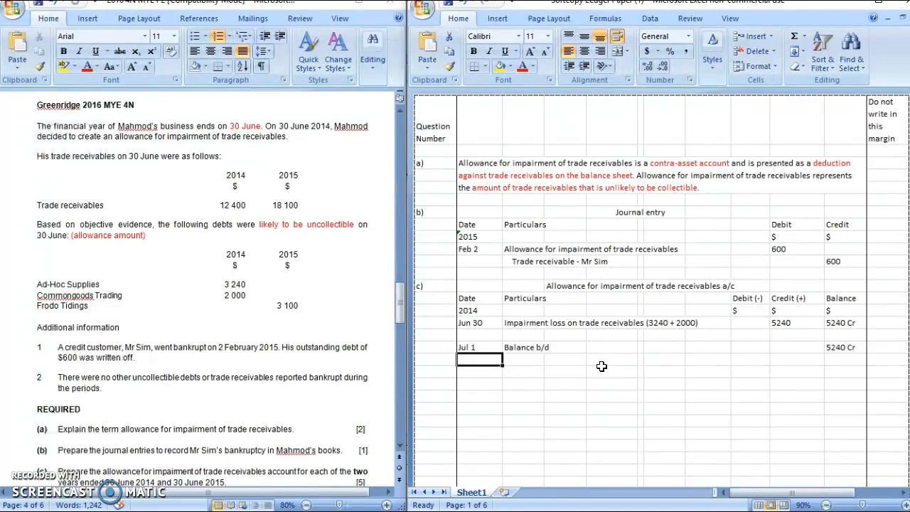
# Step: Record 2015 Feb 2 'Trade receivable - Mr Sim' with debit 600 and balance 4640 Cr
pyautogui.write('2015')
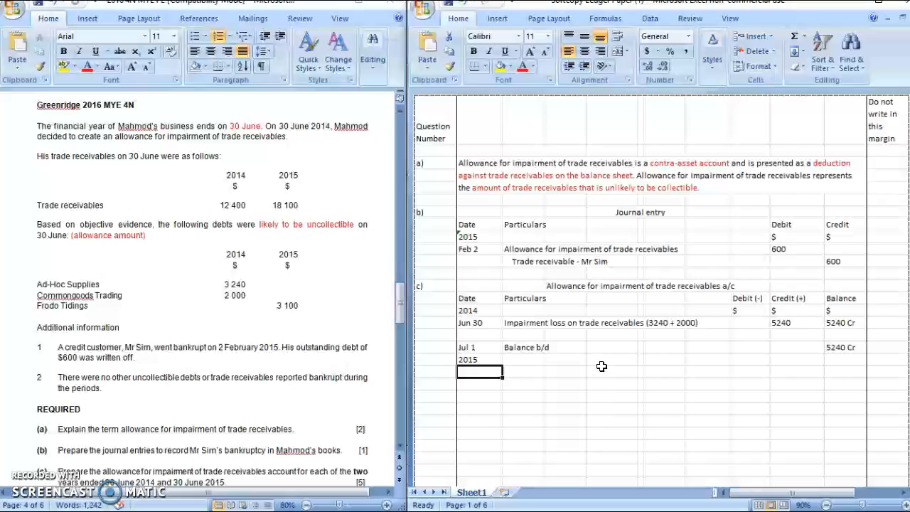
pyautogui.write('Feb 2')
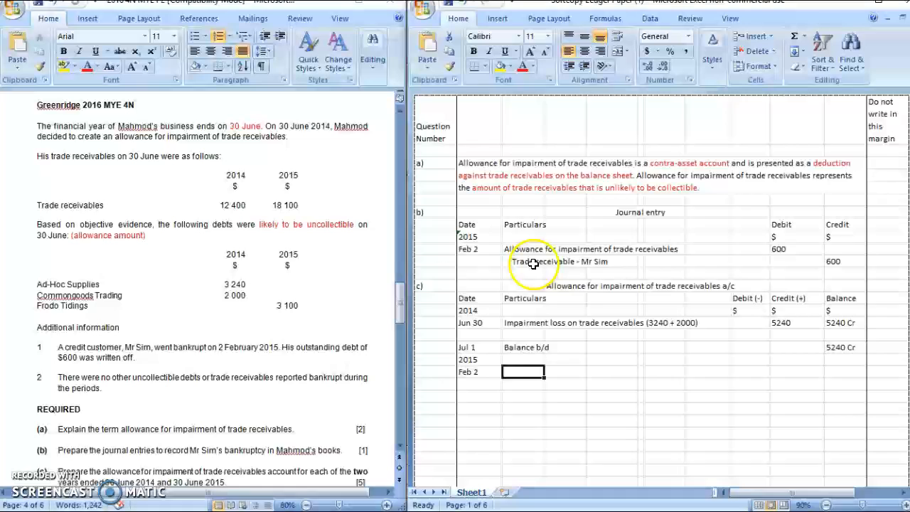
pyautogui.write('Trade receivable - Mr Sim')
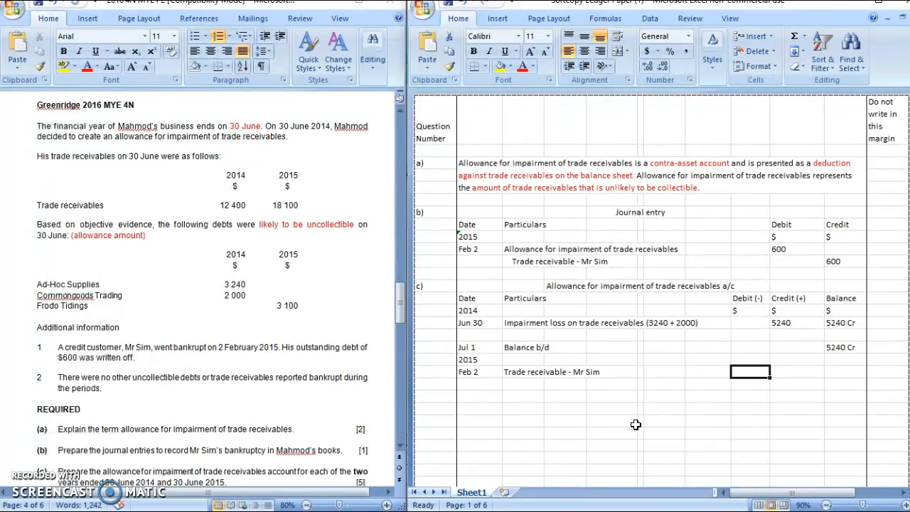
pyautogui.write('600')
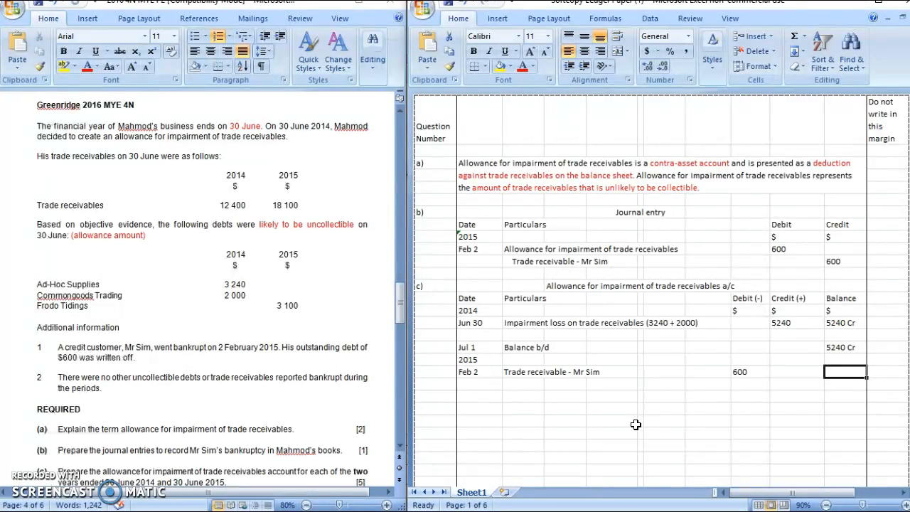
pyautogui.write('46')
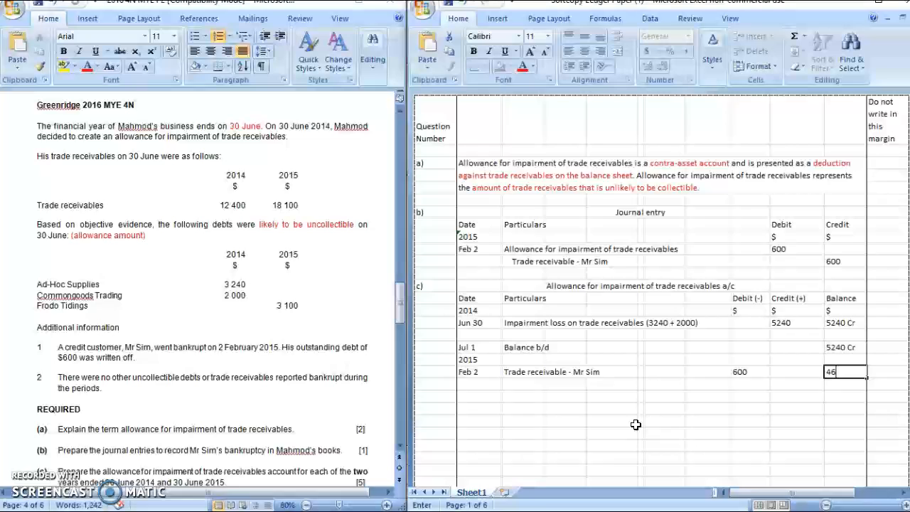
pyautogui.press('enter')
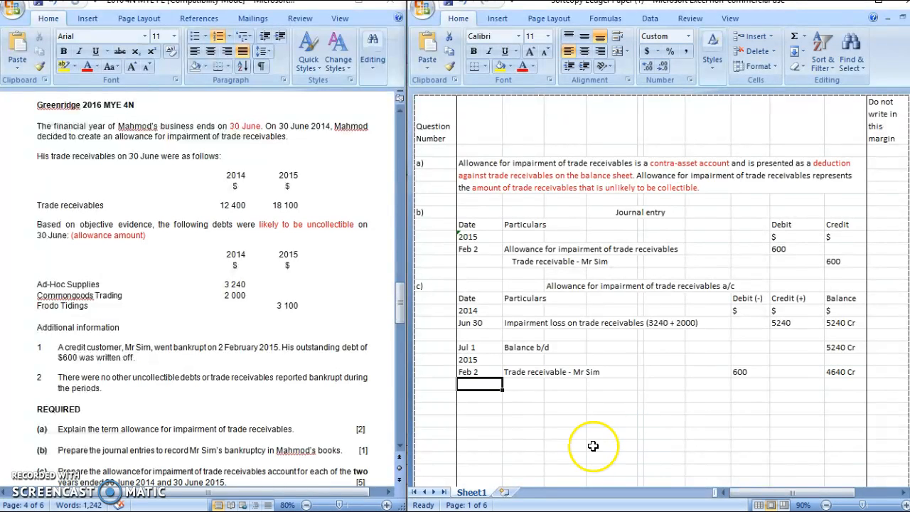
pyautogui.moveTo(445, 393)
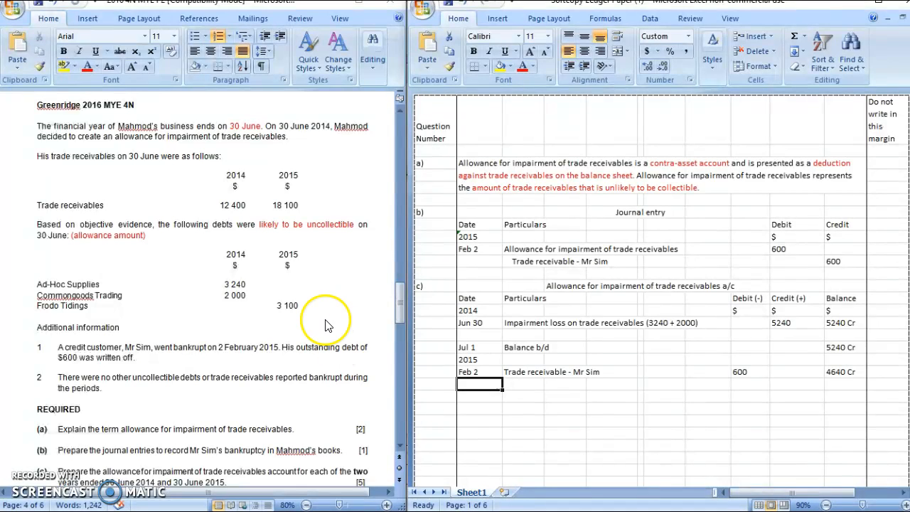
pyautogui.moveTo(284, 162)
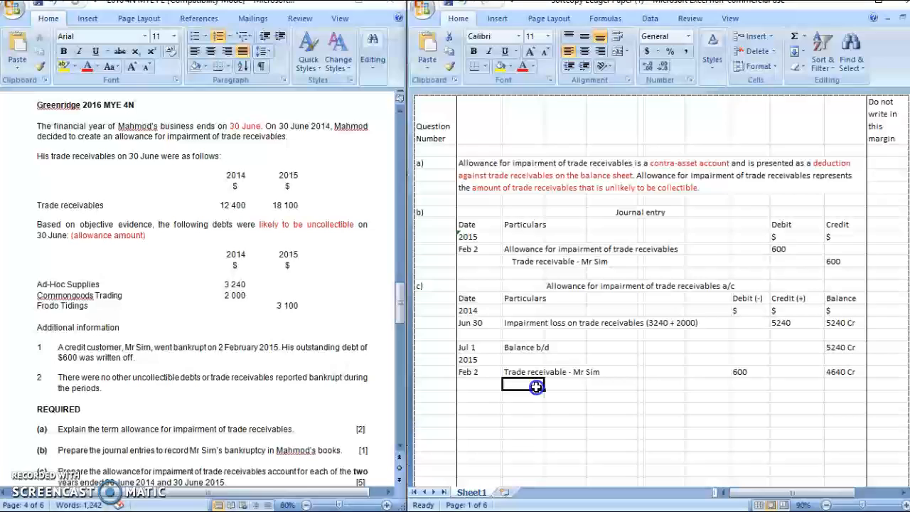
pyautogui.write('Impair')
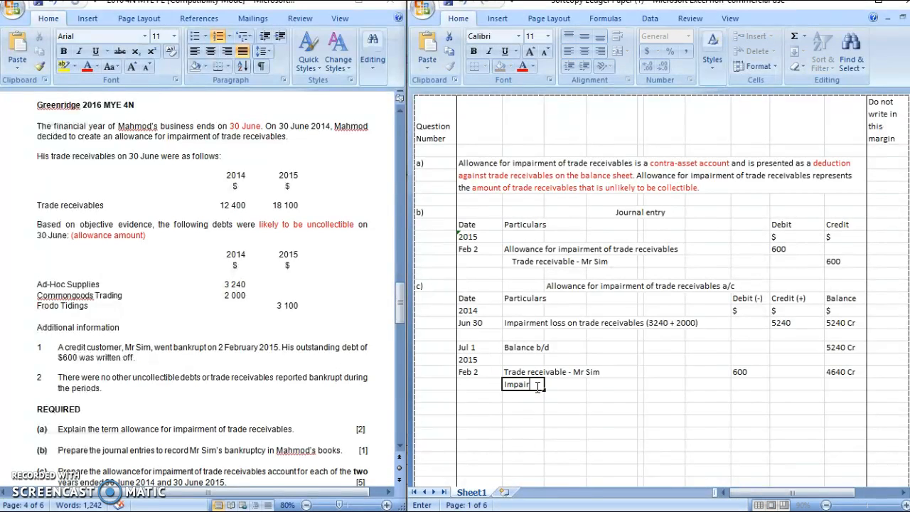
# Step: Complete the Jun 30 impairment loss (4640 - 3100) line: debit 1,540, balance 3100 Cr
pyautogui.write('ment loss on')
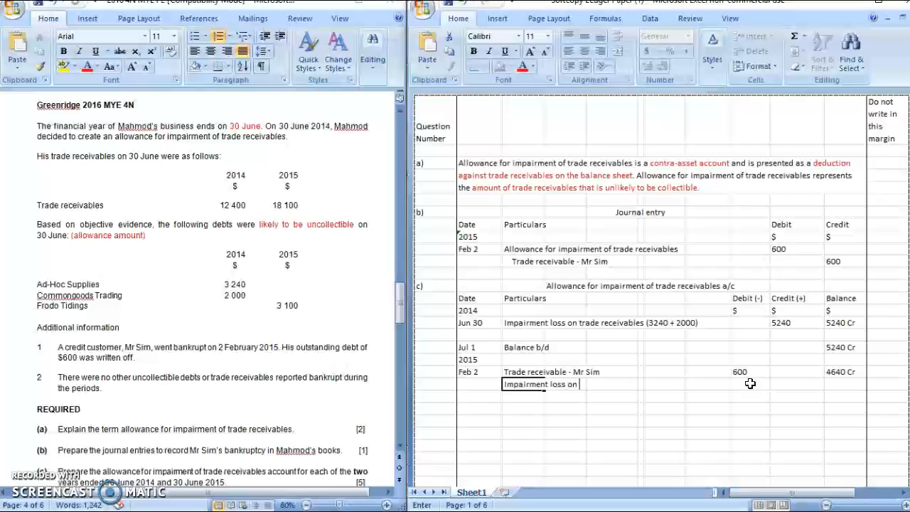
pyautogui.moveTo(615, 372)
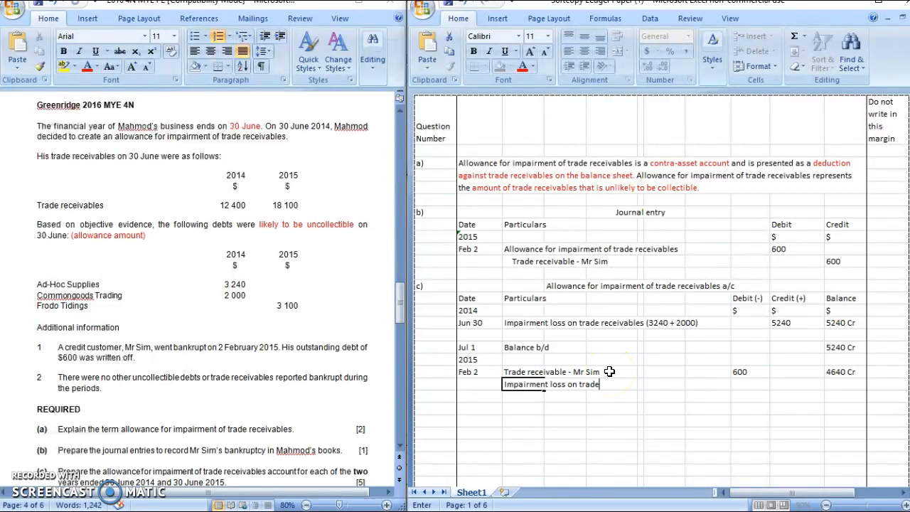
pyautogui.write('receivbales (')
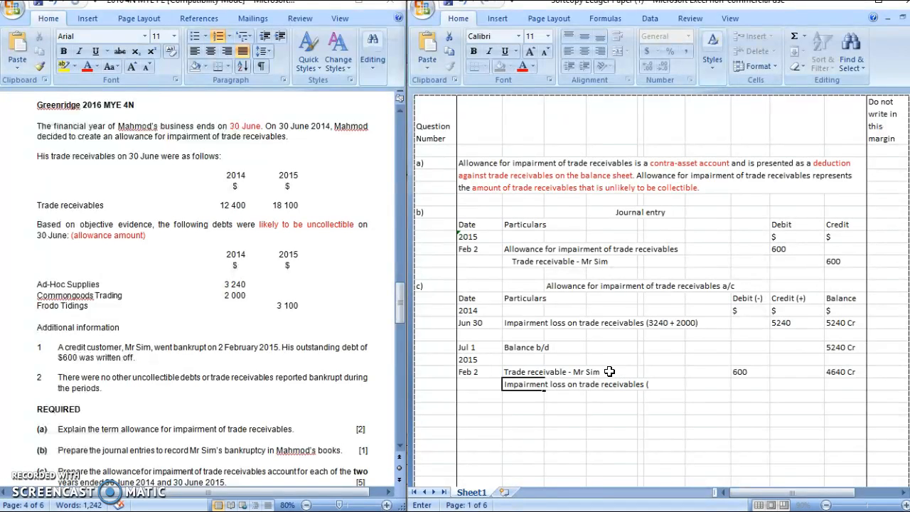
pyautogui.write('4640')
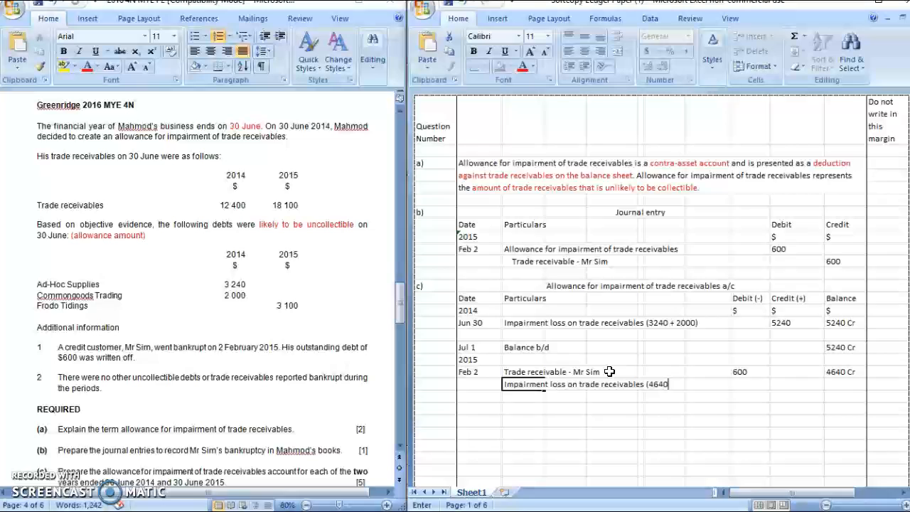
pyautogui.write('- 3100)')
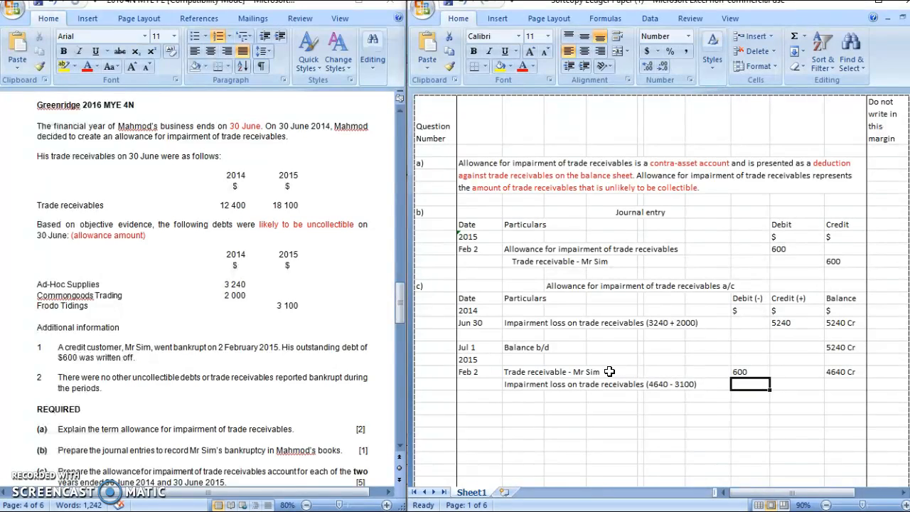
pyautogui.write('15')
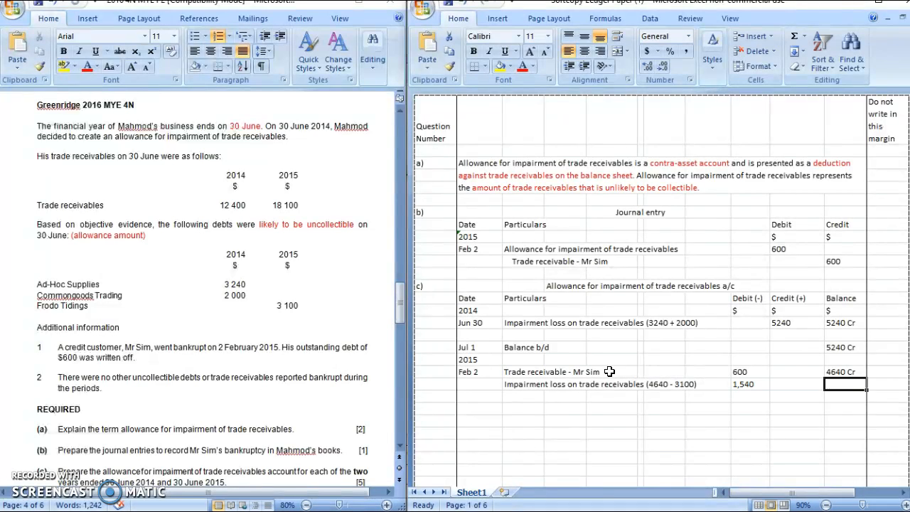
pyautogui.write('3100 Cr')
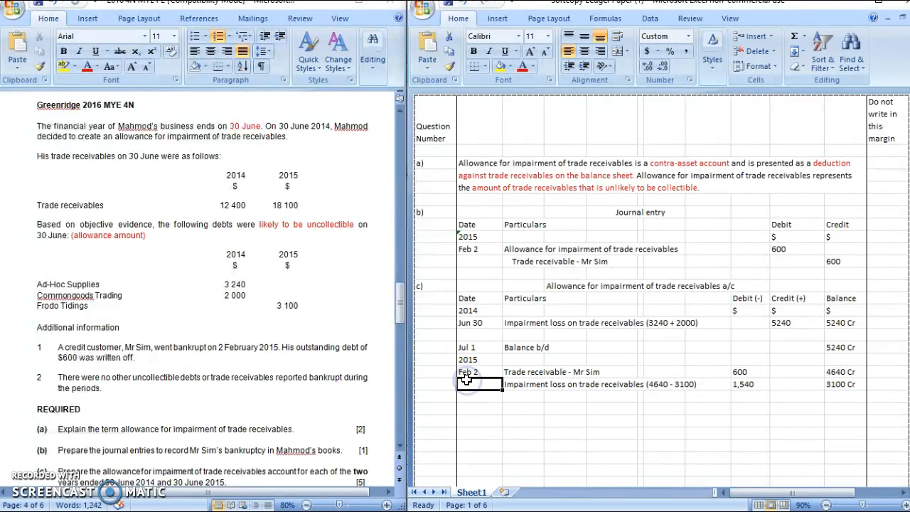
pyautogui.write('Jun 30')
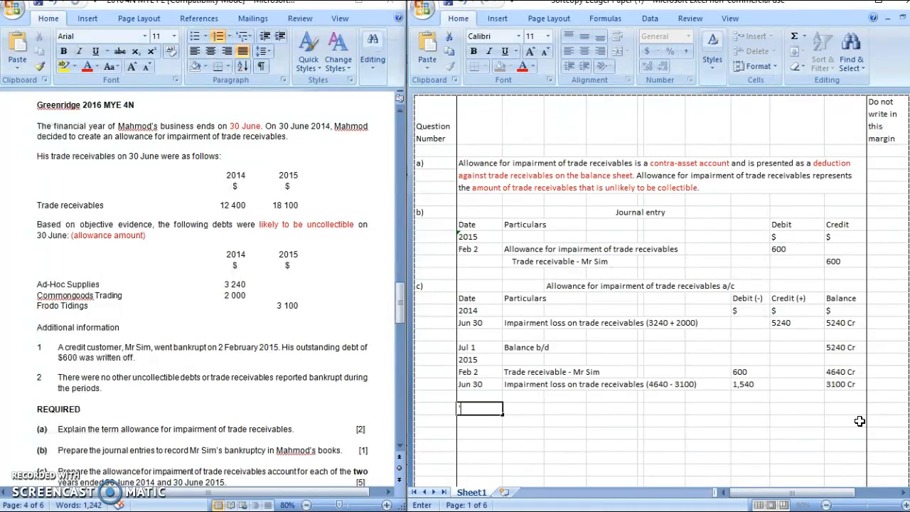
# Step: Enter the 'Jul 1' date and 'Balance b/d' particulars in the allowance ledger's next row
pyautogui.write('Jul 1')
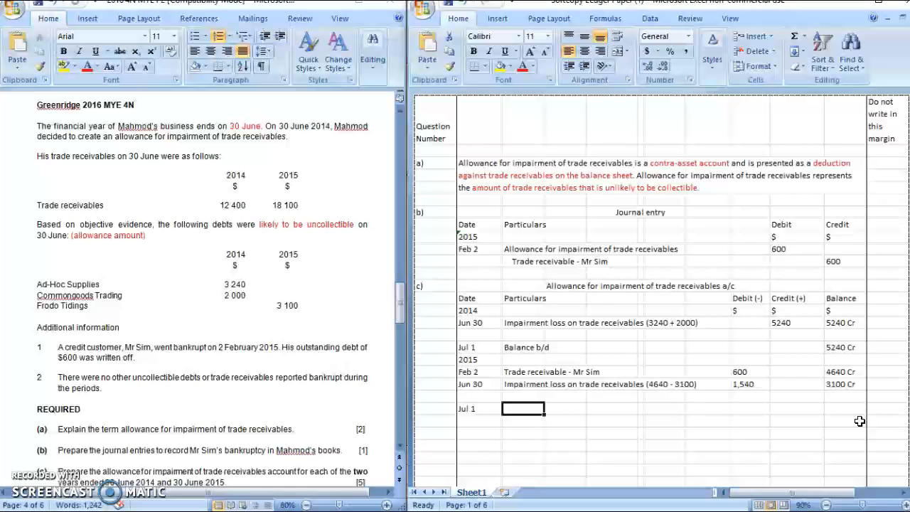
pyautogui.write('Balance b/d')
pyautogui.click(845, 408)
pyautogui.write('3100 Cr')
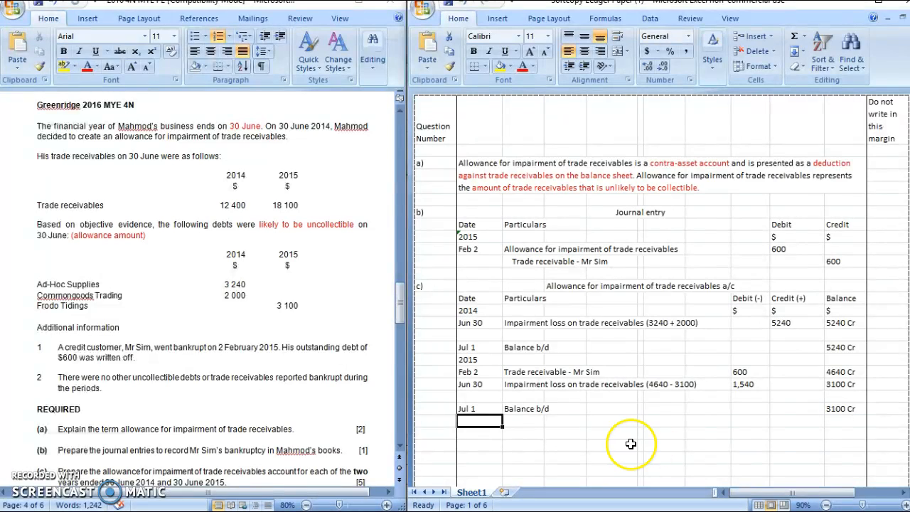
pyautogui.moveTo(29, 480)
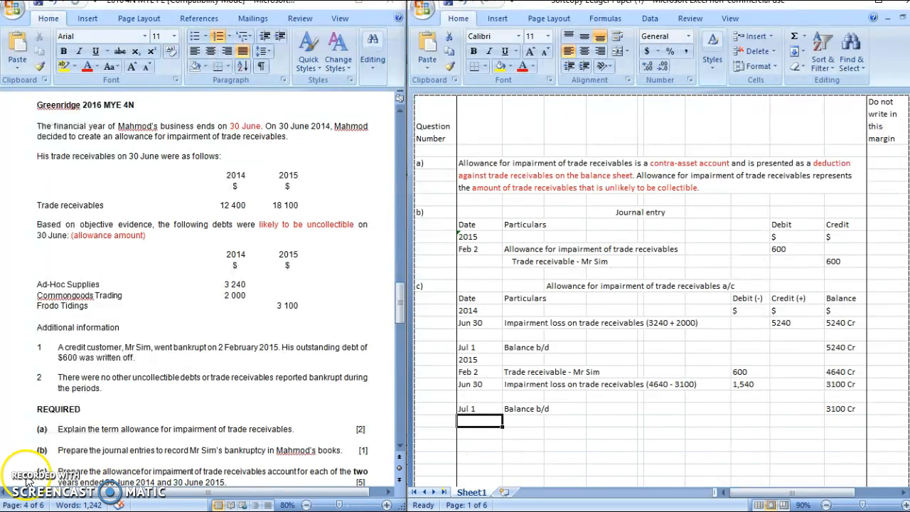
pyautogui.moveTo(661, 433)
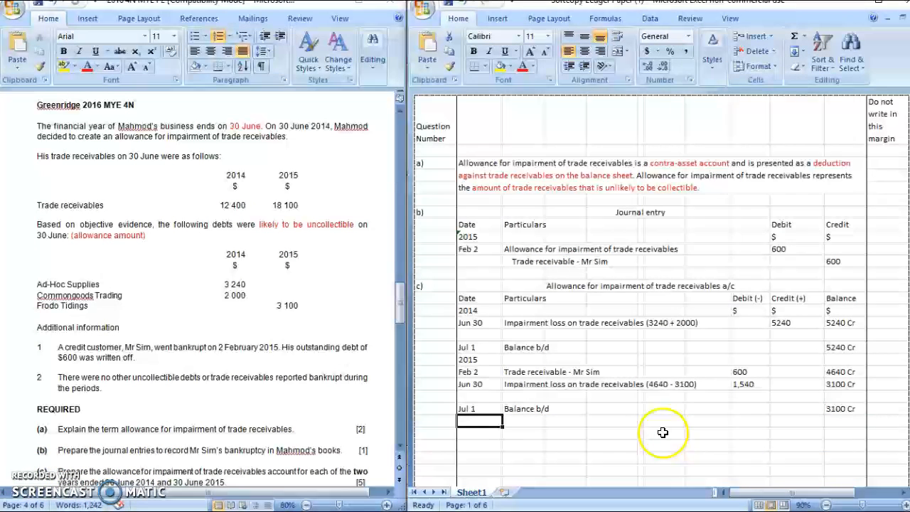